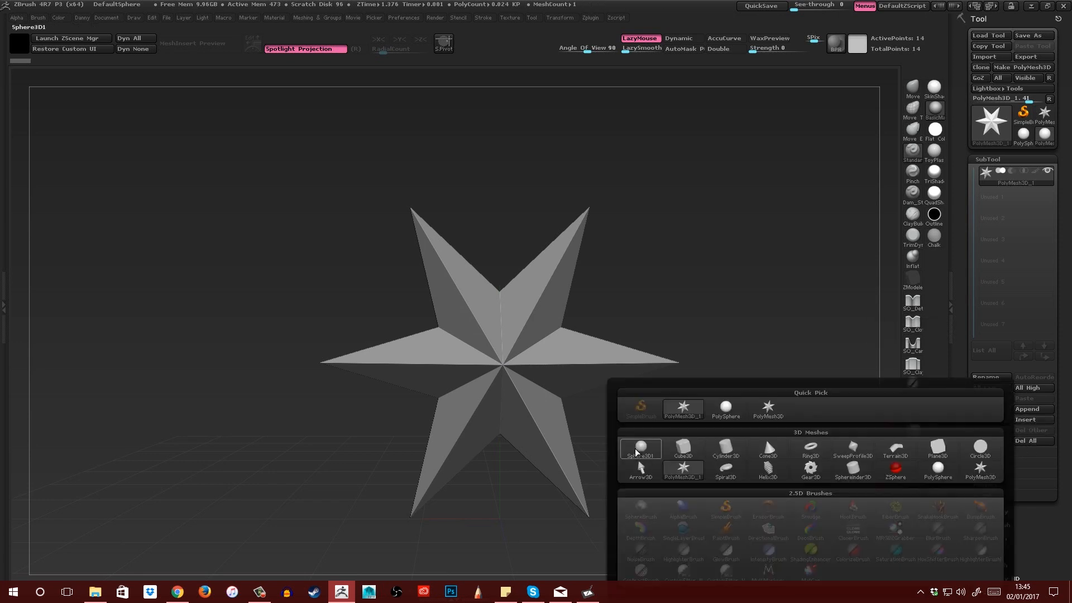
- Swap the star for a Sphere3D and convert it to a PolyMesh3D starting mesh
left_click(641, 449)
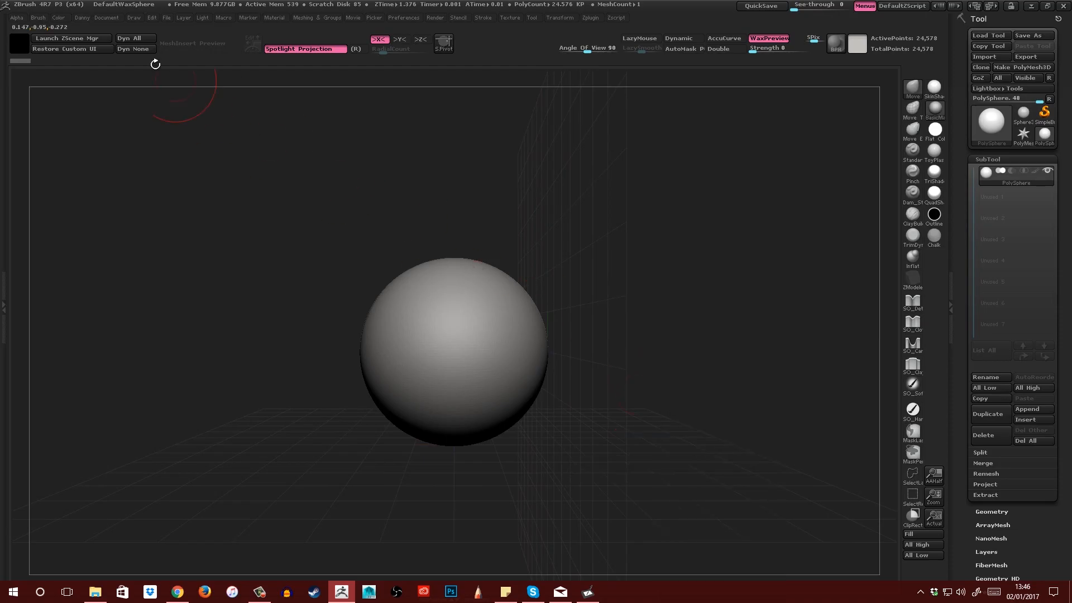
- Turn off perspective and shrink the sphere with the Deformation Size slider
left_click(132, 18)
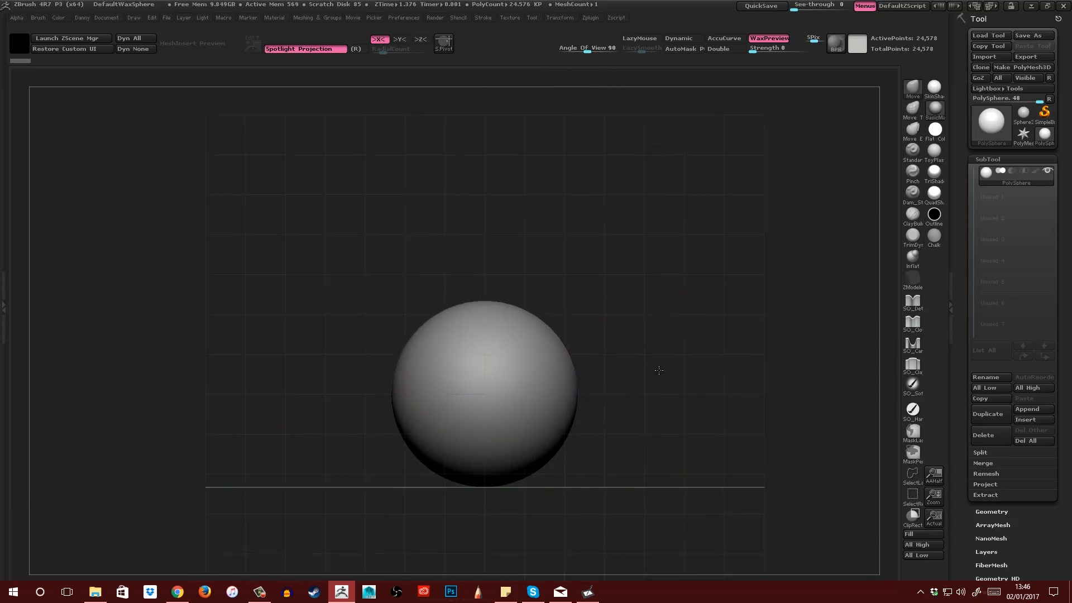
scroll("down", 3)
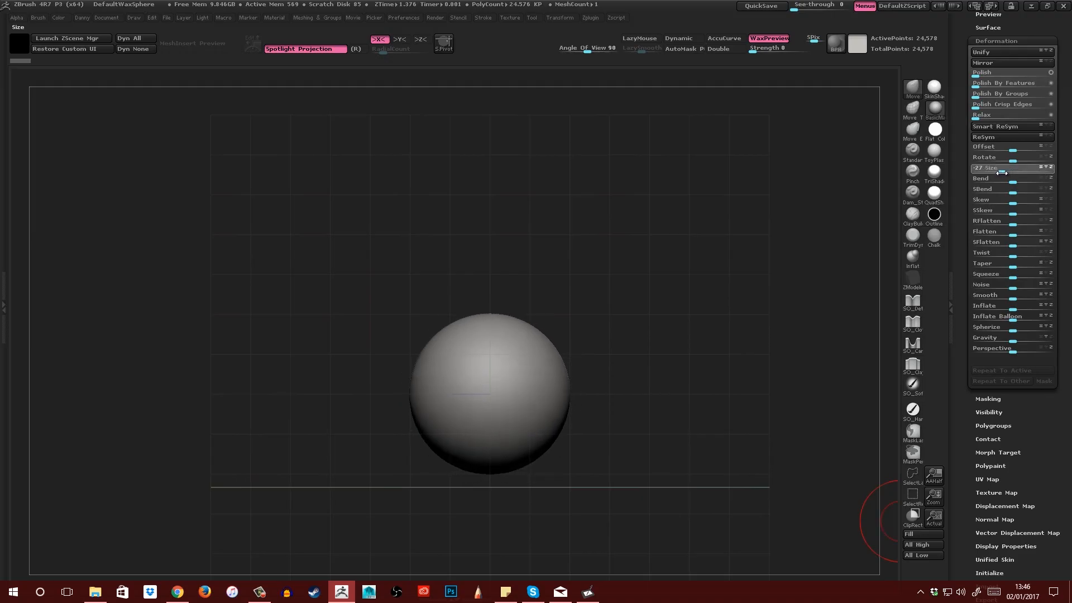
left_click_drag(1002, 168, 982, 168)
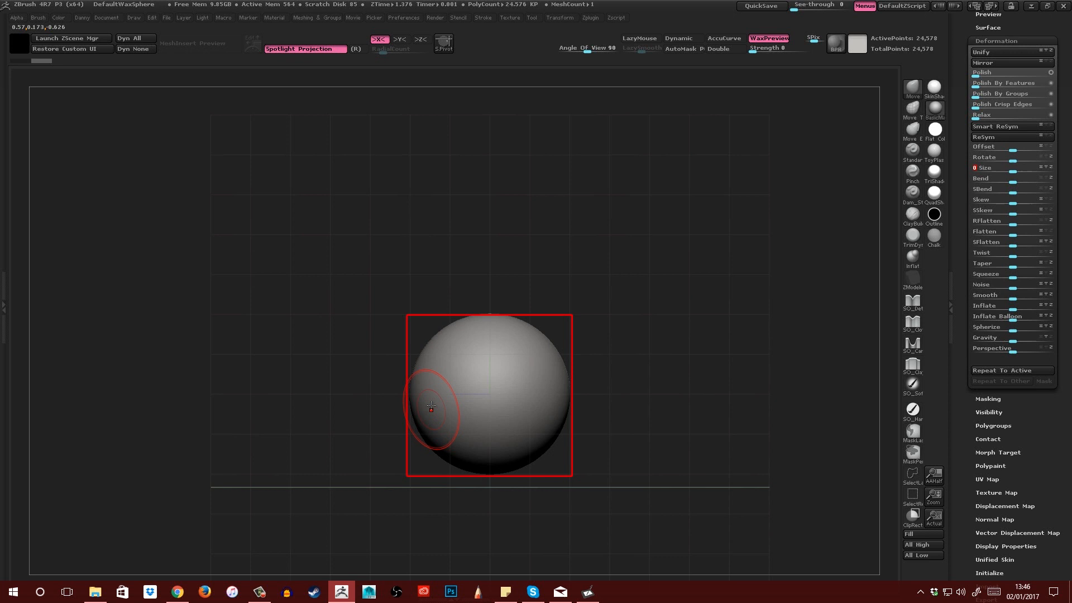
mouse_move(511, 477)
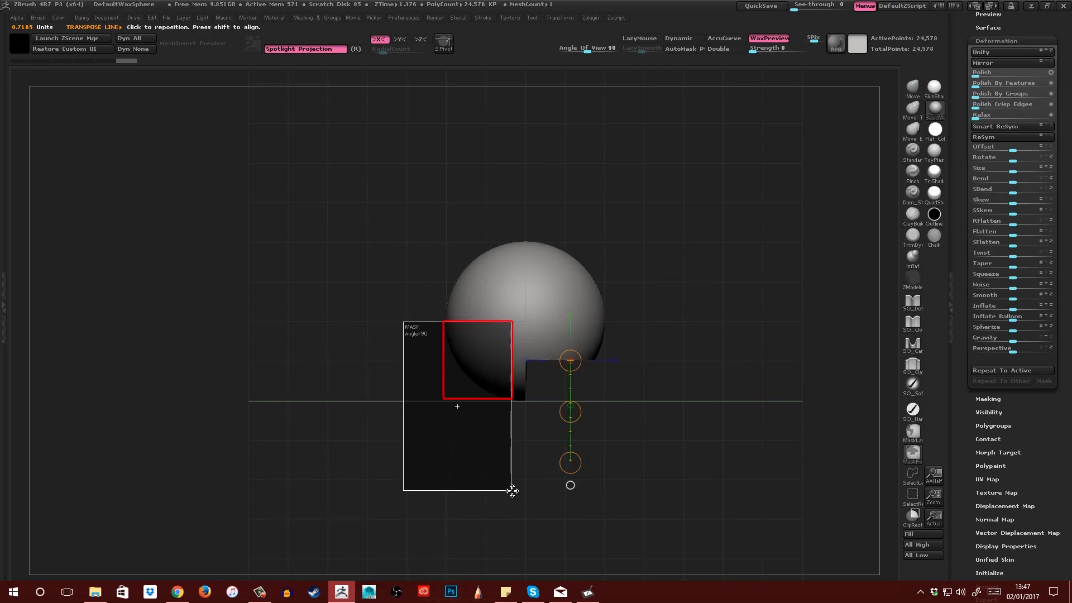
- Mask the lower front corner of the sphere to define the face block
left_click_drag(512, 490, 520, 496)
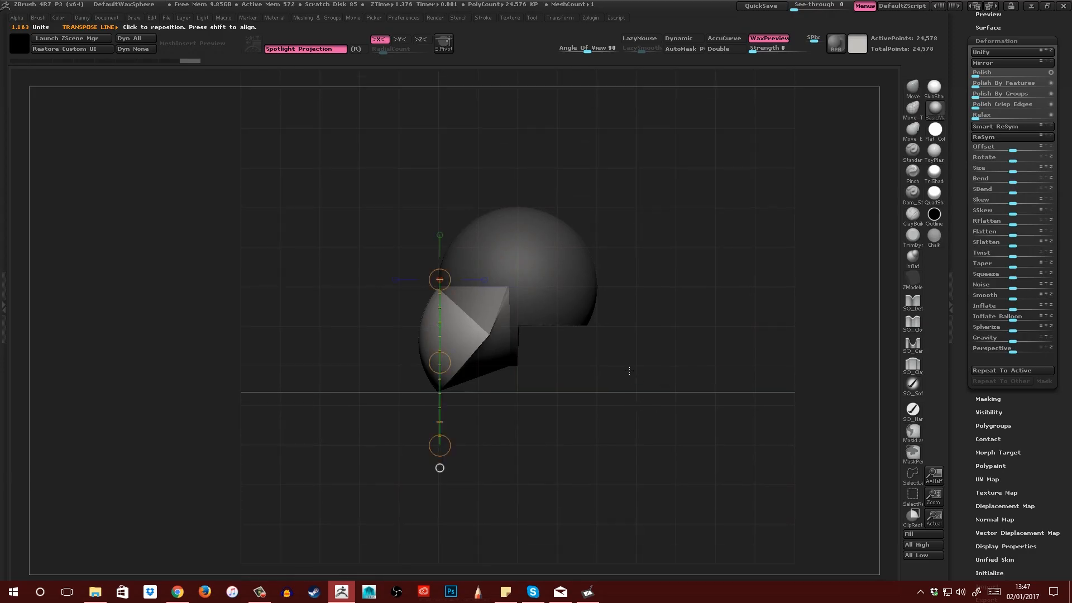
mouse_move(505, 503)
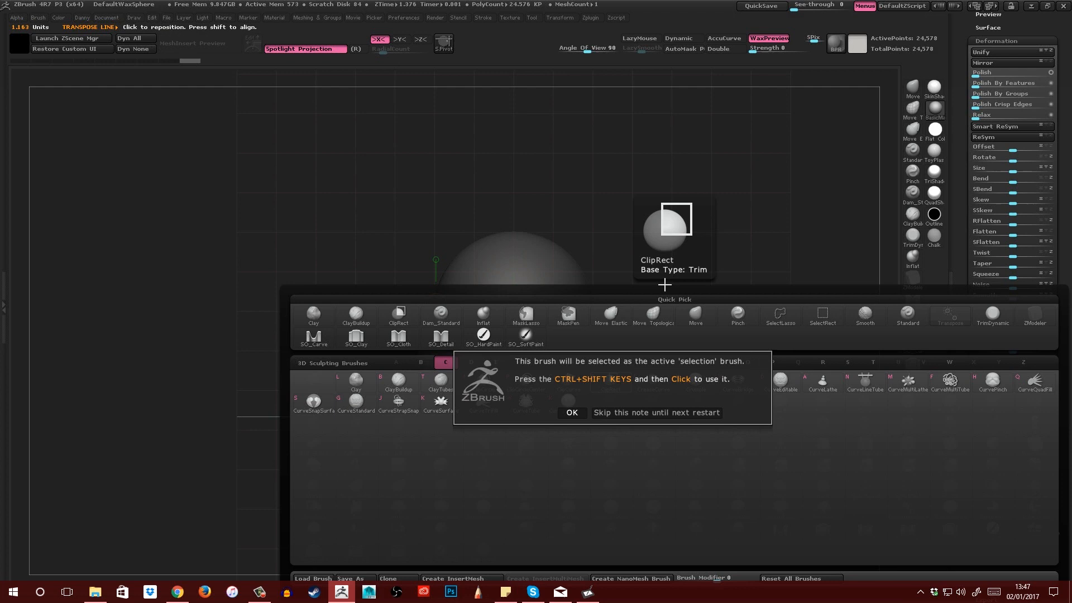
- Dismiss the selection-brush note and transpose the face block flat beneath the cranium
left_click(571, 413)
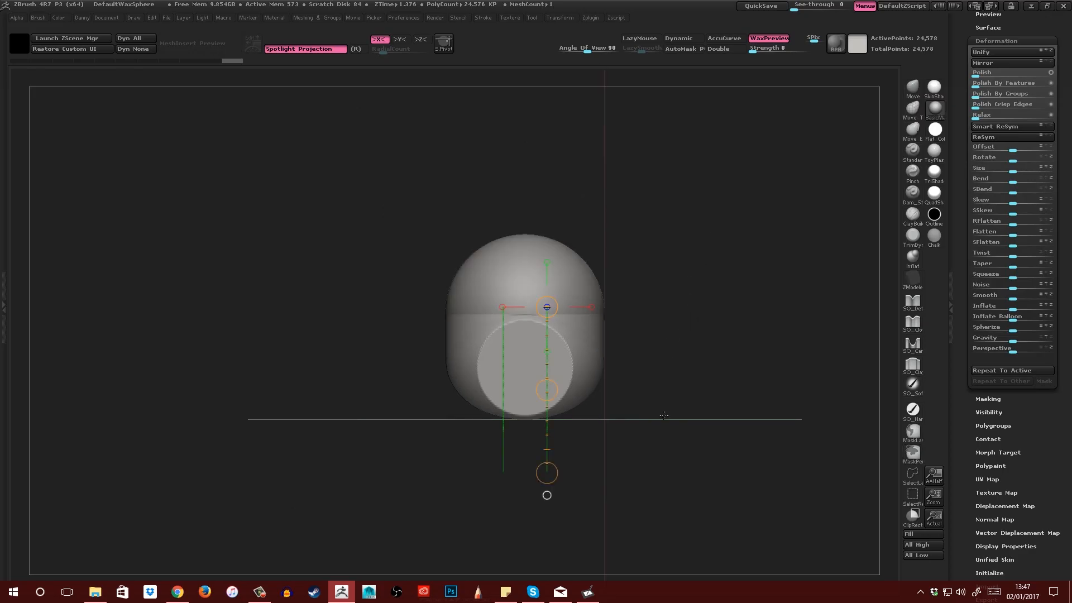
left_click_drag(547, 306, 529, 345)
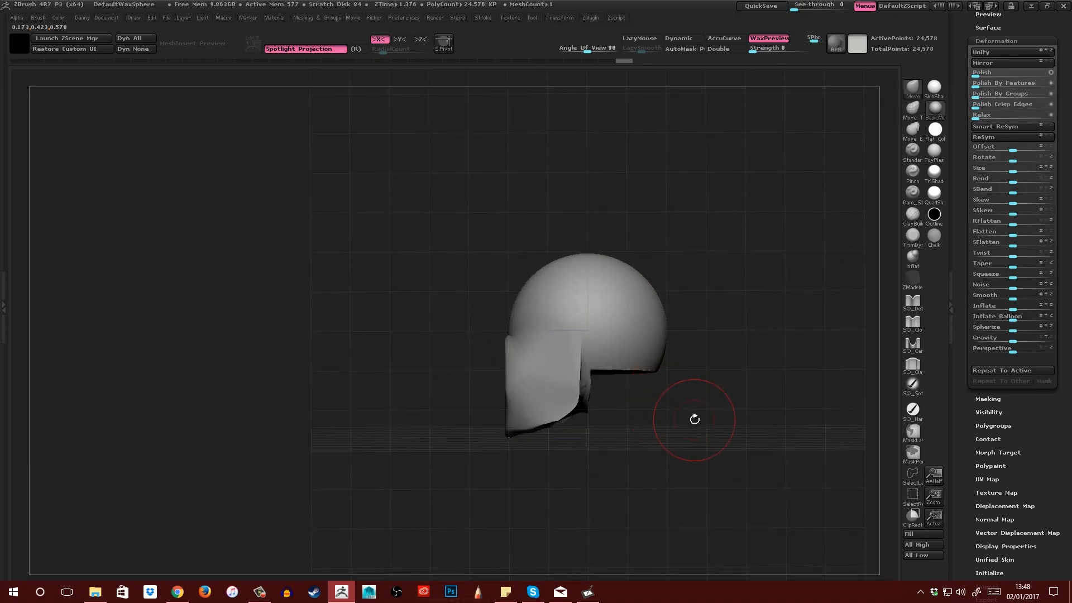
- Smooth the face block's underside, jaw rim, sides and its join into the skull
left_click(314, 18)
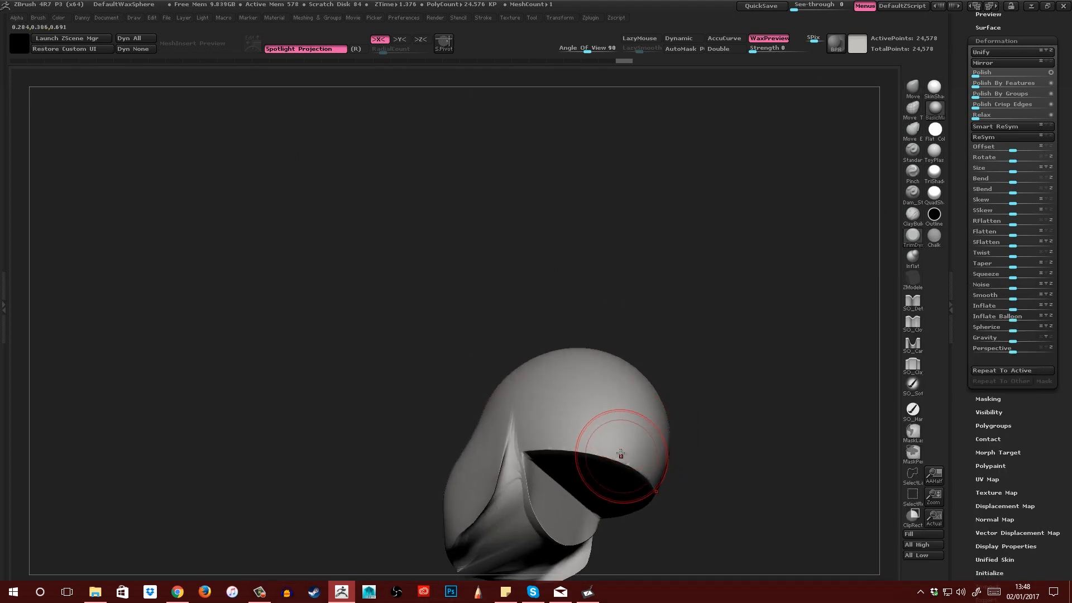
left_click_drag(621, 454, 663, 402)
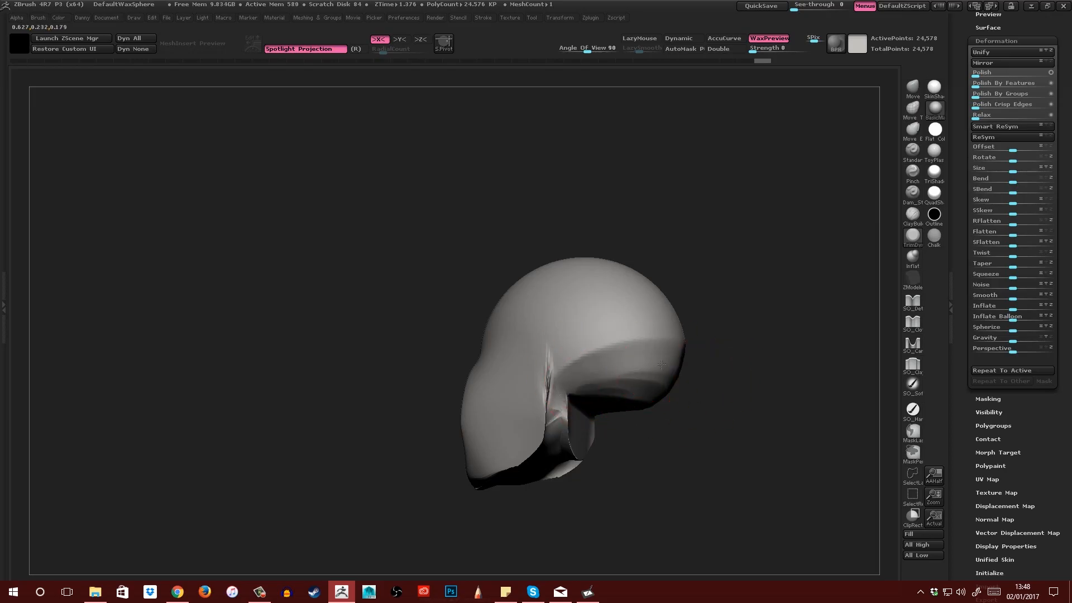
left_click_drag(664, 366, 647, 381)
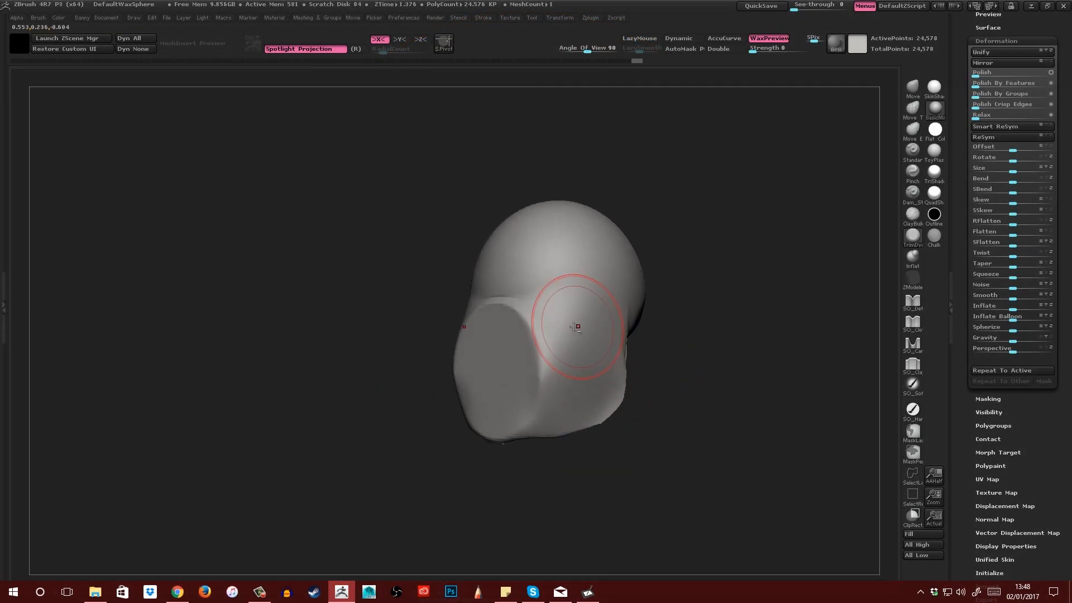
left_click_drag(576, 327, 607, 317)
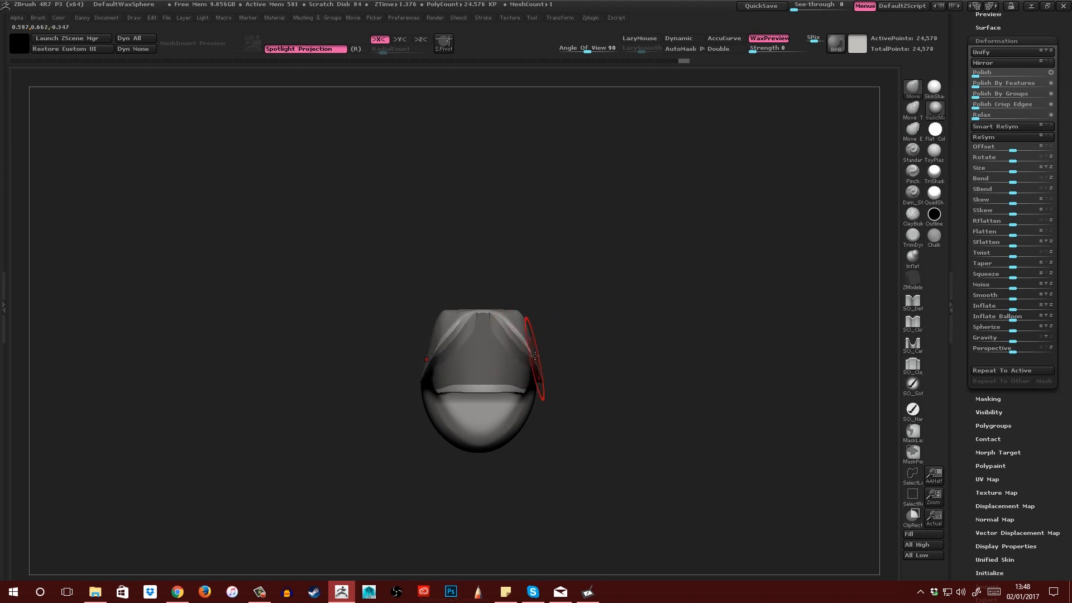
left_click_drag(534, 349, 513, 361)
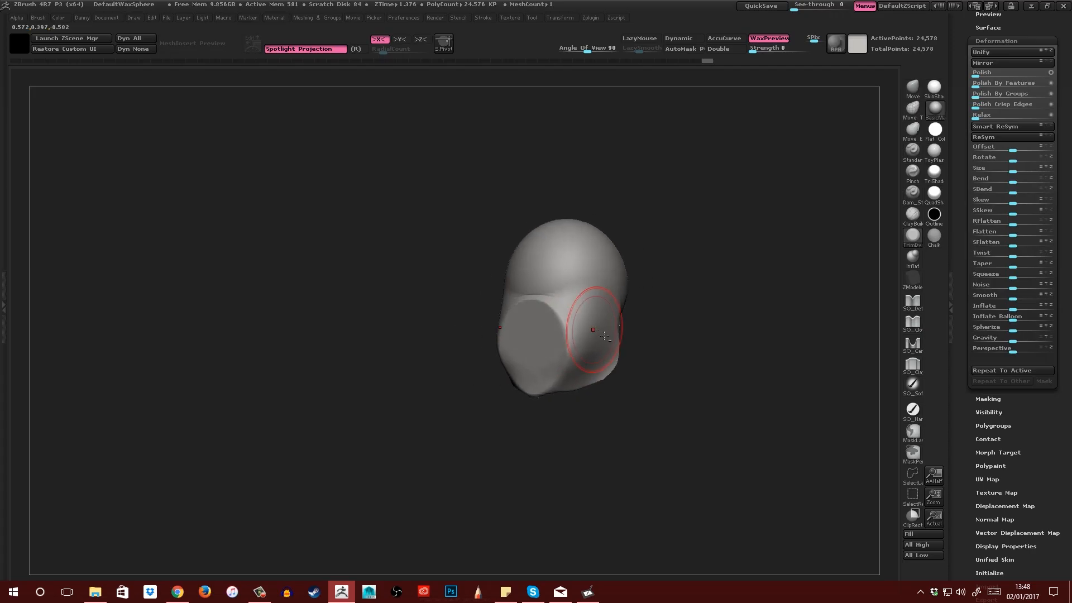
left_click_drag(602, 335, 567, 349)
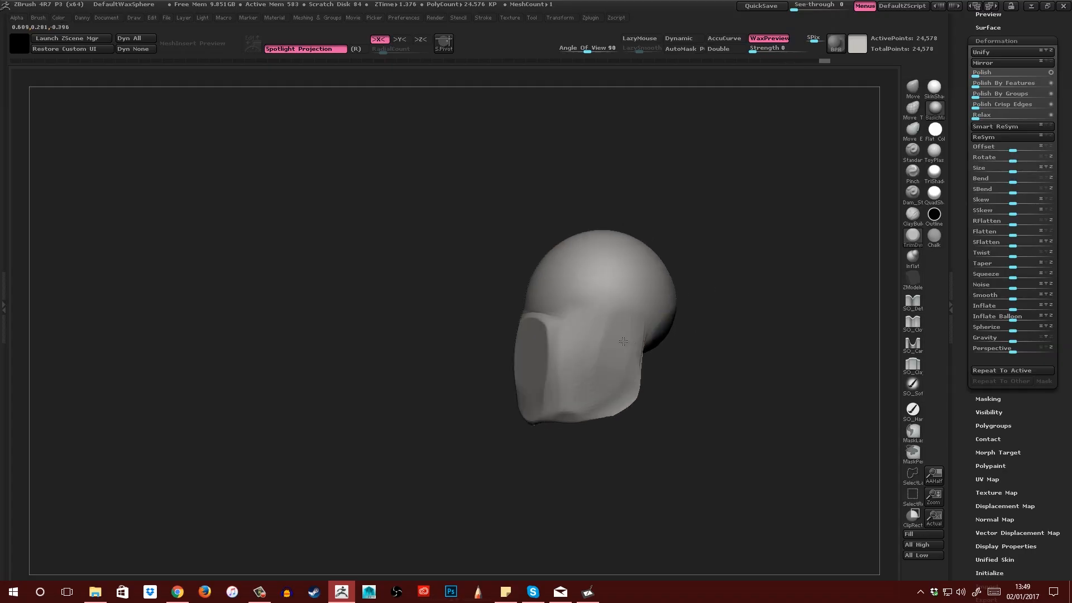
- Smooth the face-plane edges and skull sides, checking the head from several angles
left_click_drag(623, 342, 560, 321)
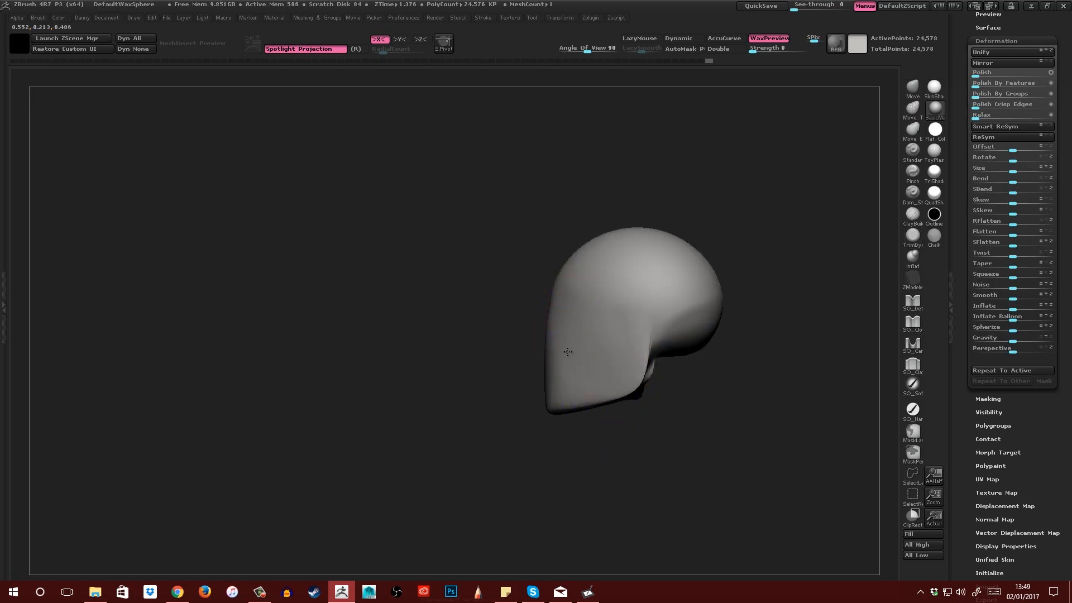
left_click_drag(568, 352, 567, 336)
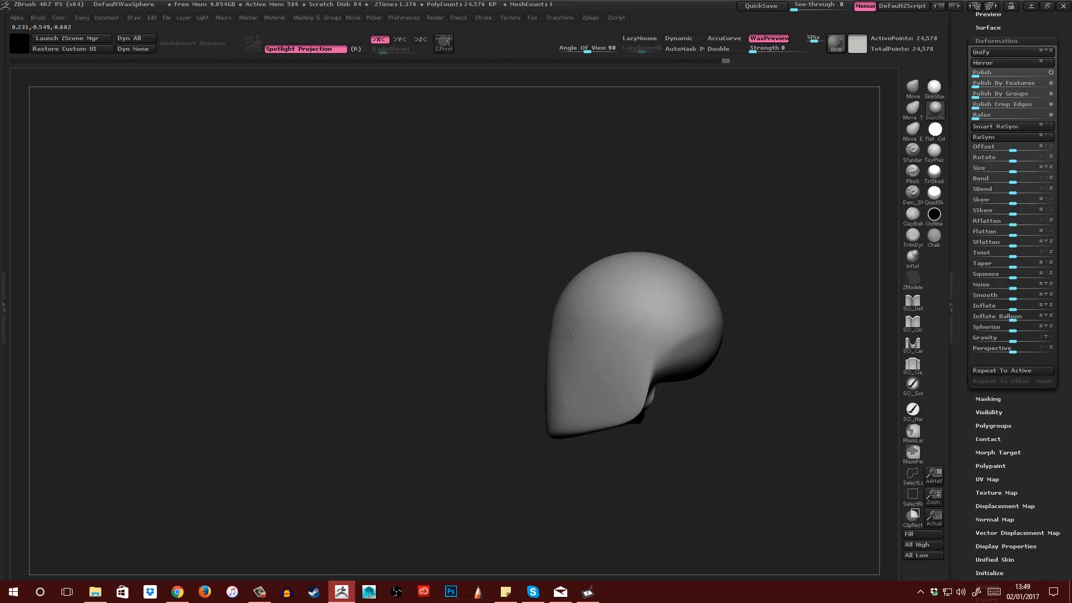
left_click_drag(568, 337, 757, 332)
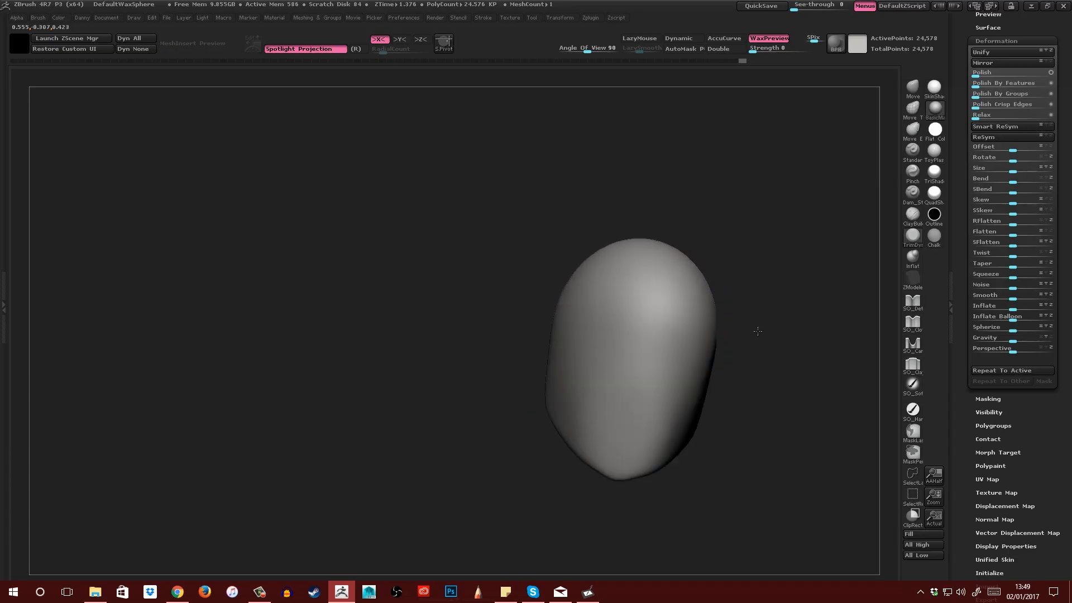
left_click_drag(758, 331, 723, 371)
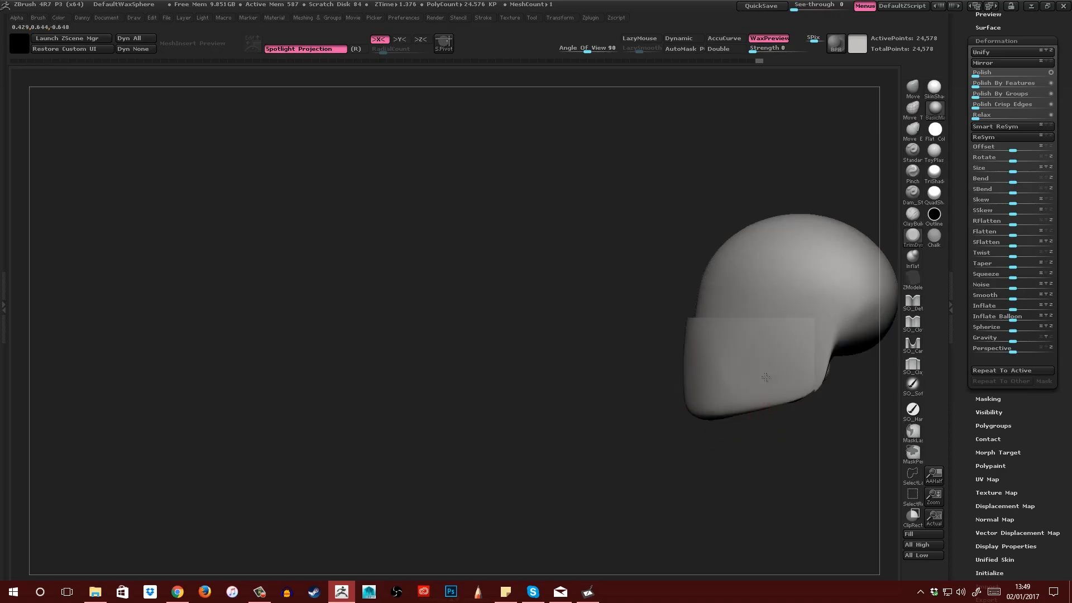
left_click_drag(766, 376, 741, 409)
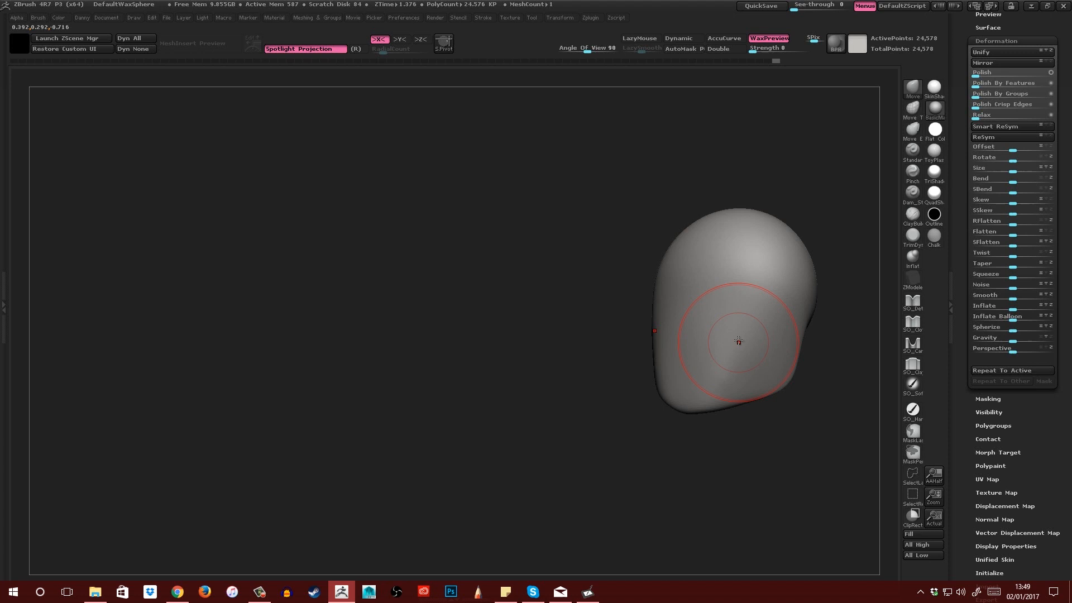
left_click_drag(738, 342, 726, 380)
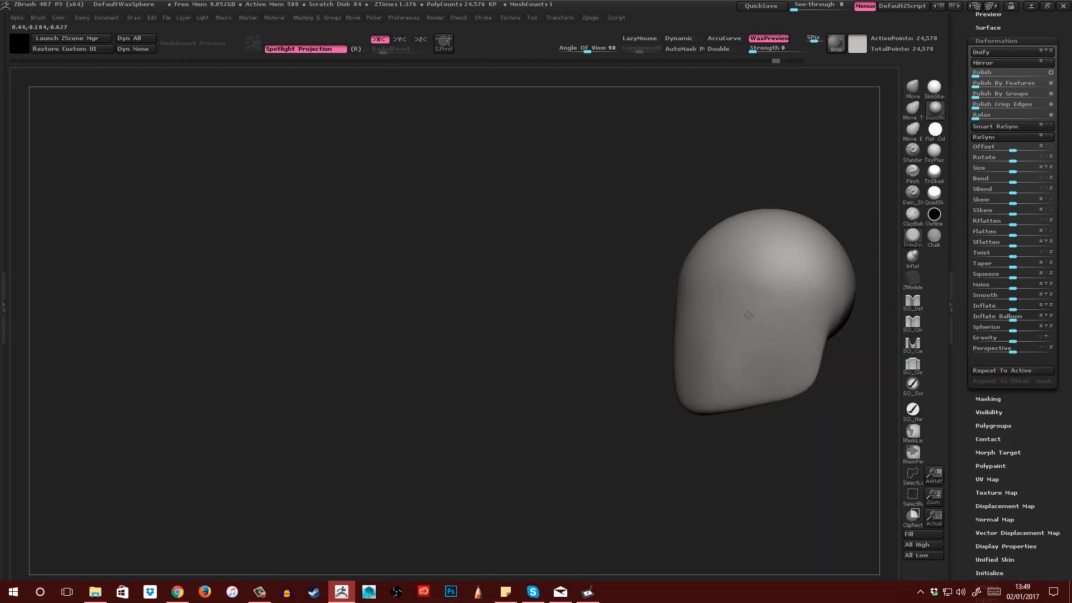
left_click_drag(748, 315, 821, 333)
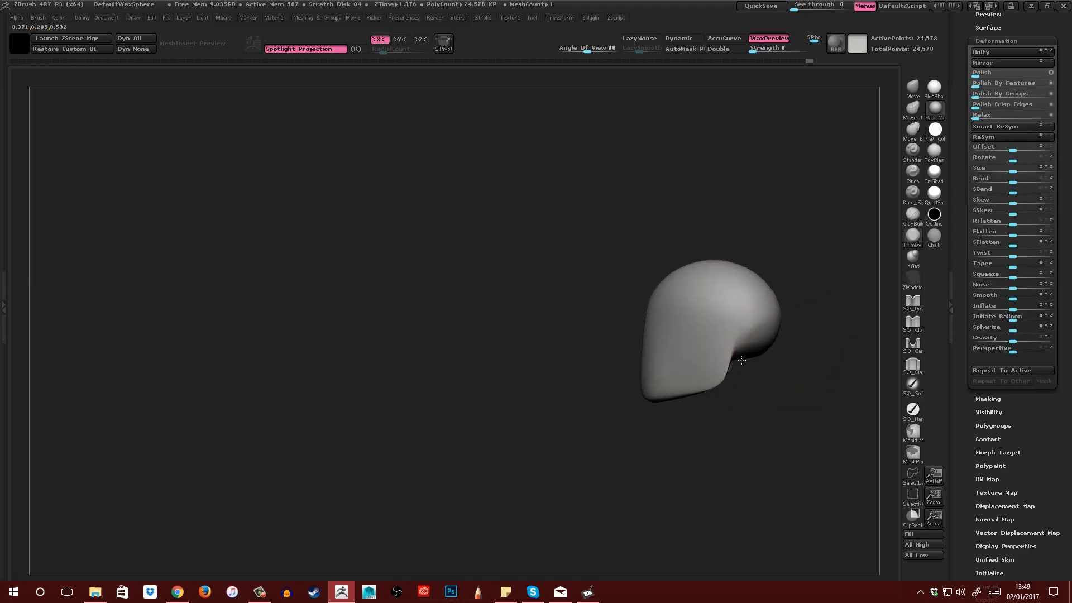
left_click_drag(741, 361, 574, 364)
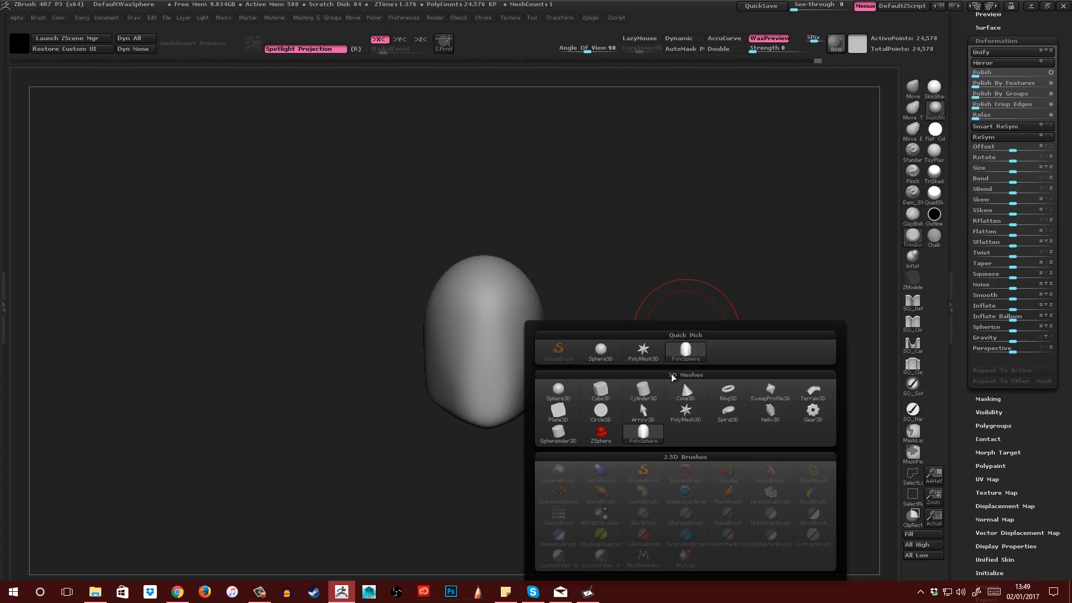
- Append a cylinder beside the head and pull it into a curved, shell-like ear shape
left_click(643, 393)
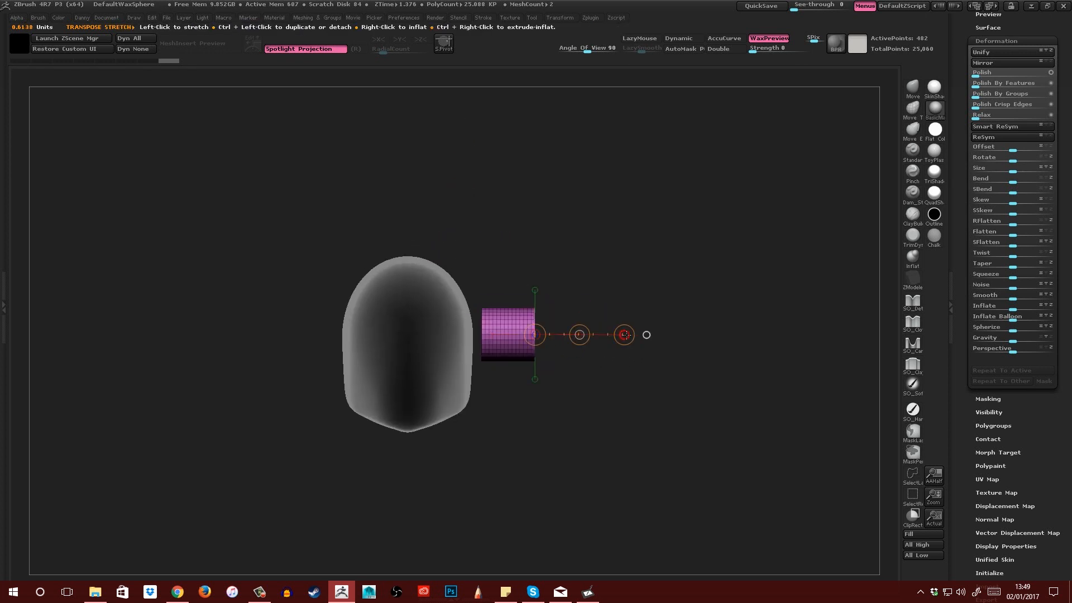
left_click_drag(623, 334, 535, 334)
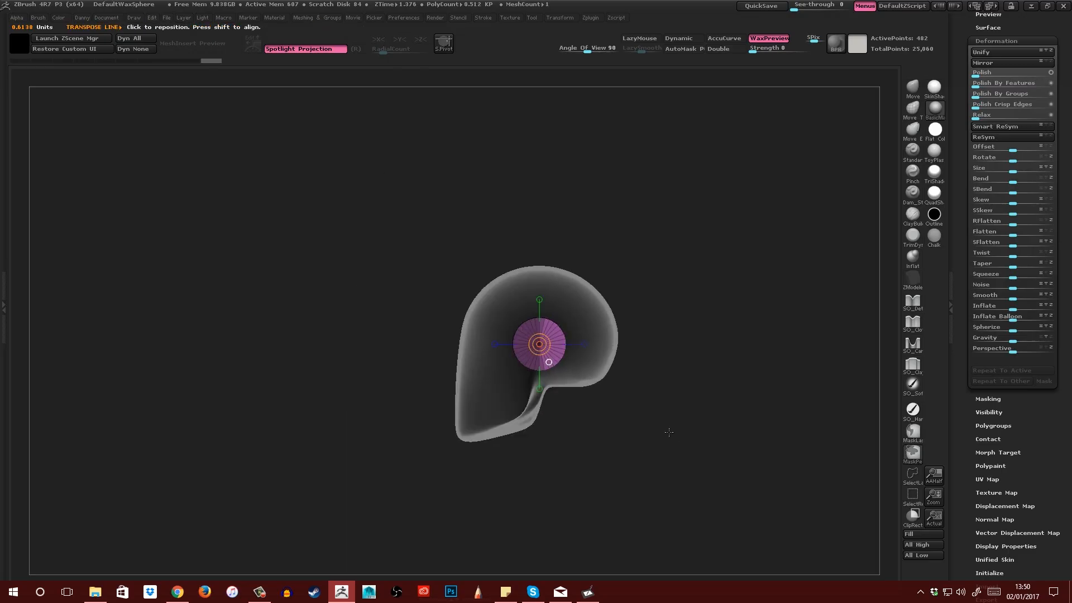
left_click_drag(547, 360, 450, 361)
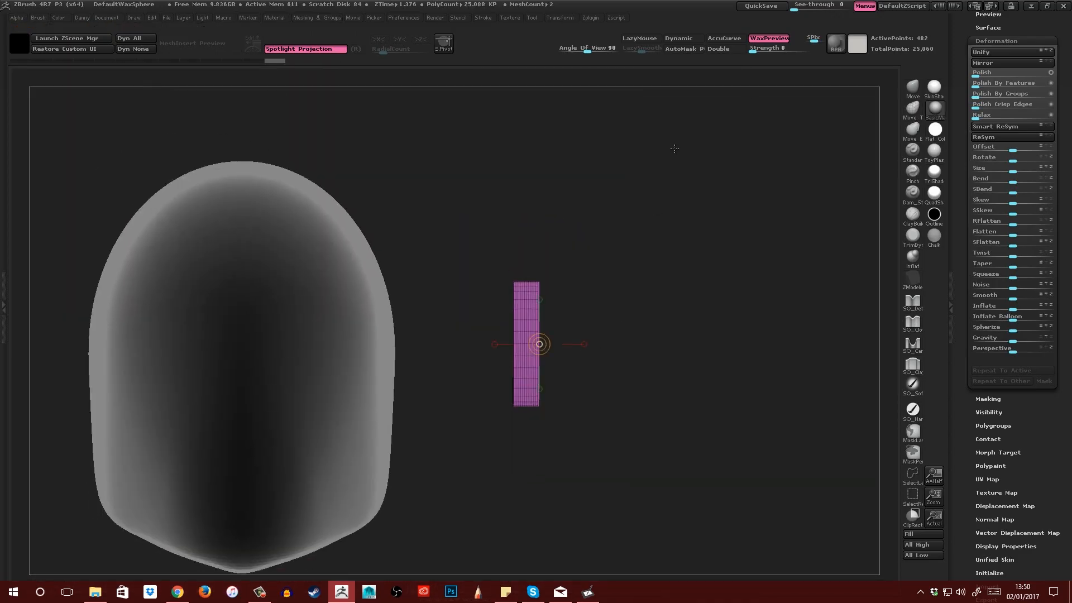
left_click(317, 18)
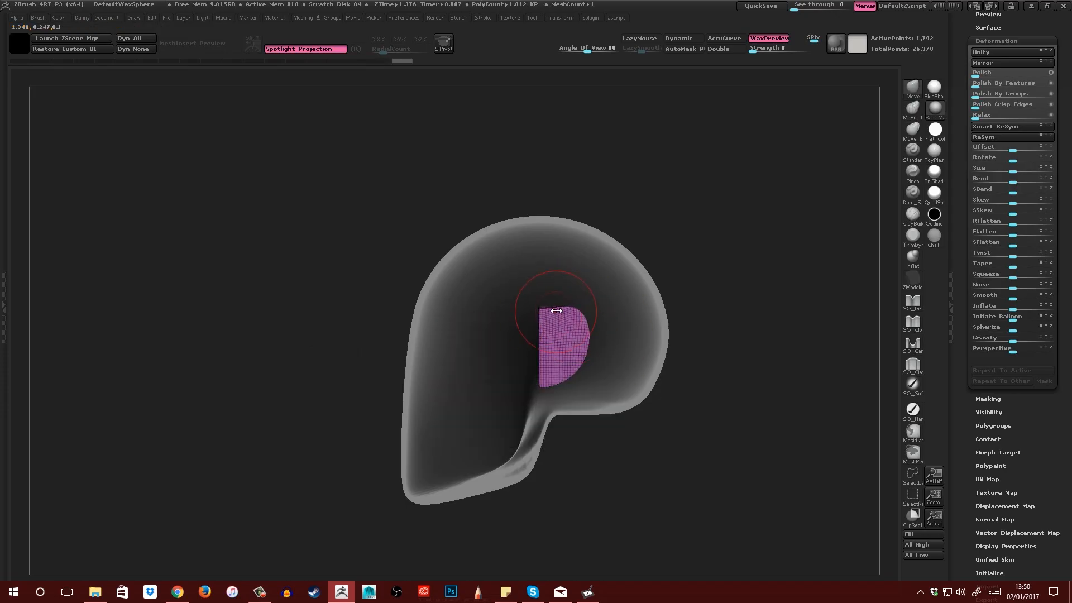
left_click_drag(556, 312, 562, 381)
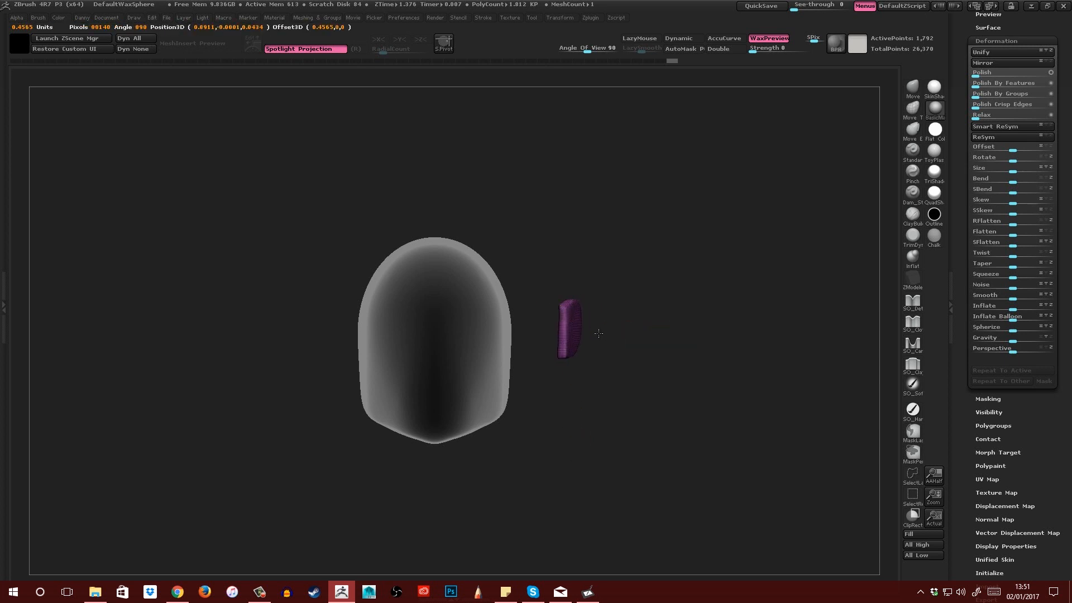
- Move the ear piece up and press it against the side of the head
left_click_drag(567, 328, 560, 316)
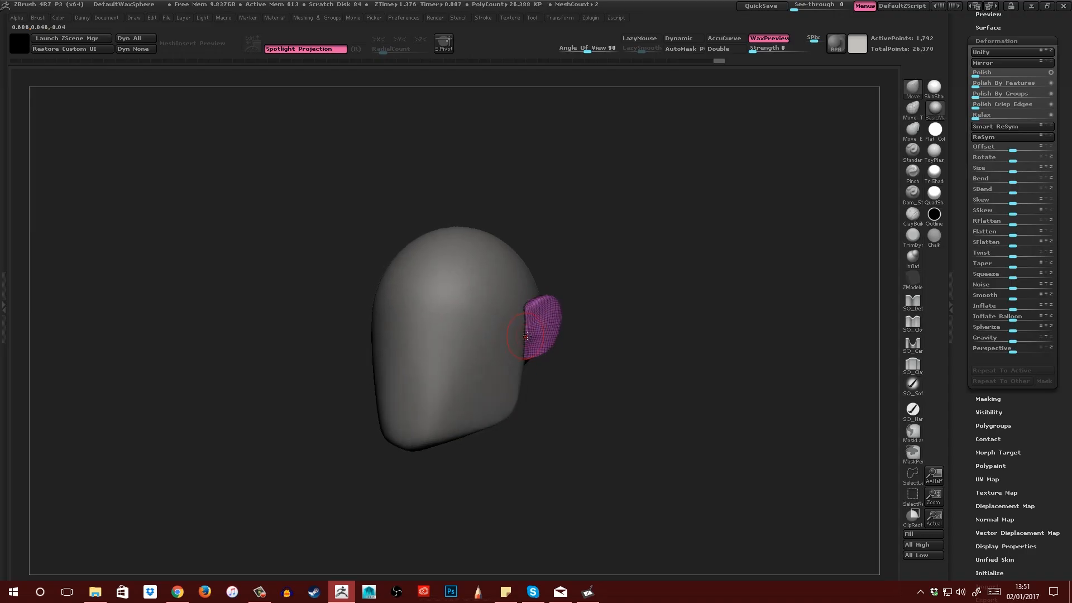
left_click_drag(526, 335, 554, 321)
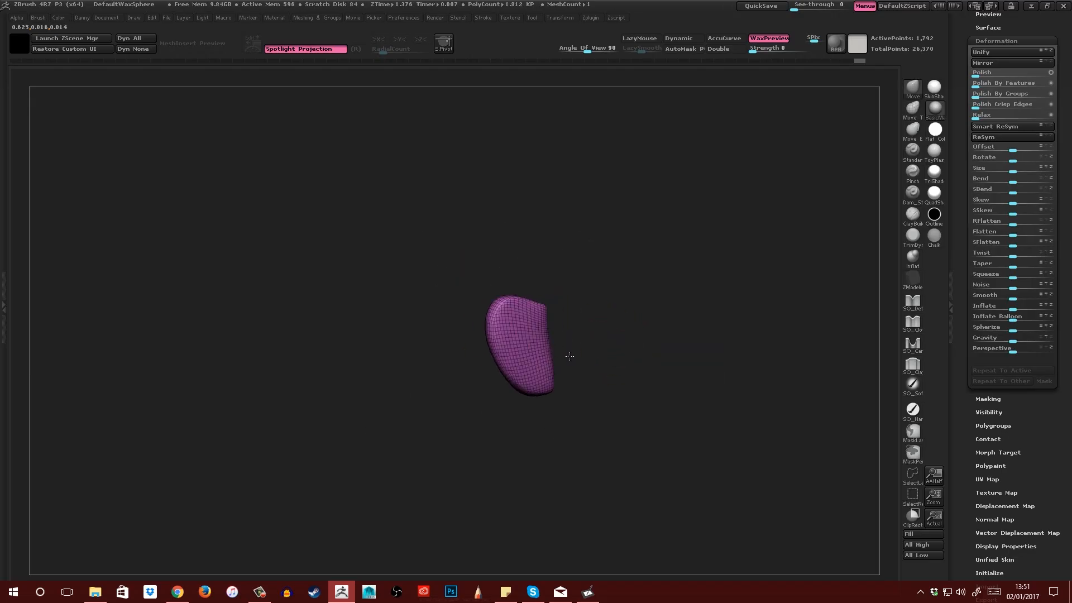
- Reshape the soloed ear, seat it snugly on the head, then select the head mesh
left_click_drag(569, 356, 540, 349)
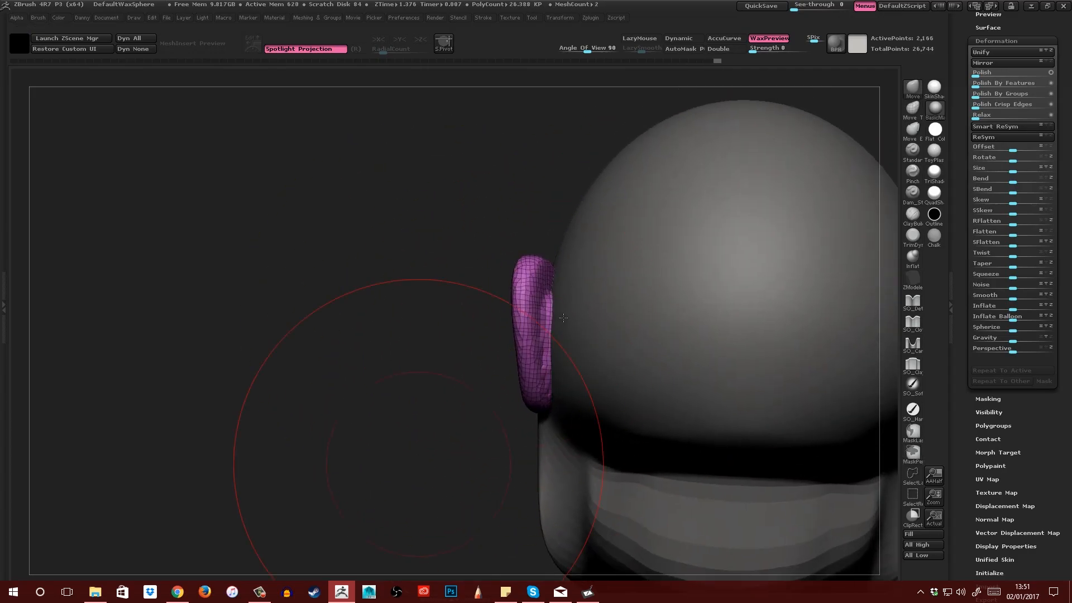
left_click_drag(563, 319, 537, 308)
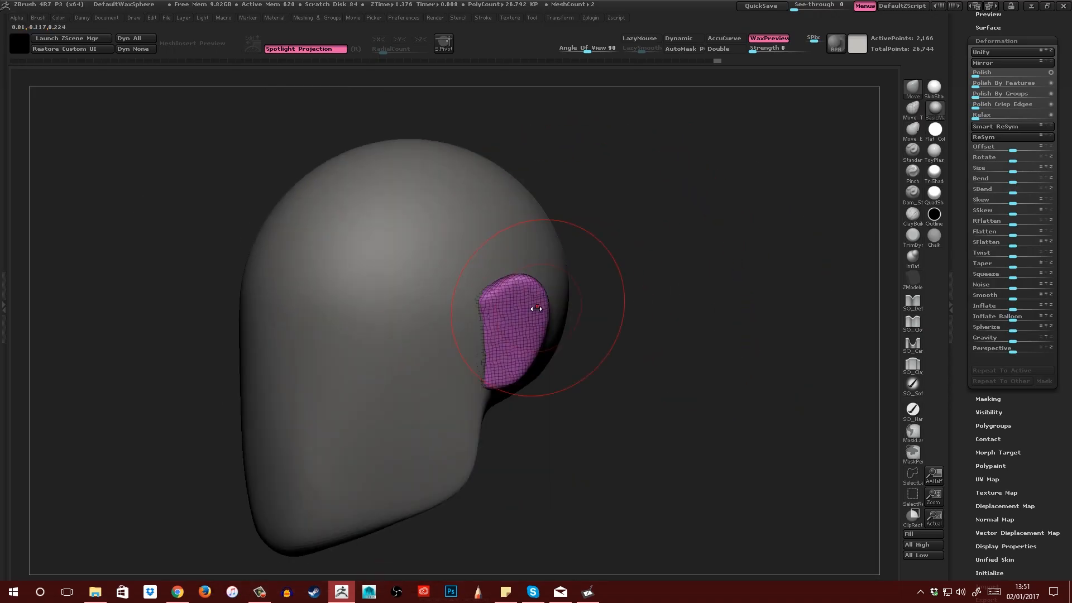
left_click_drag(537, 309, 448, 333)
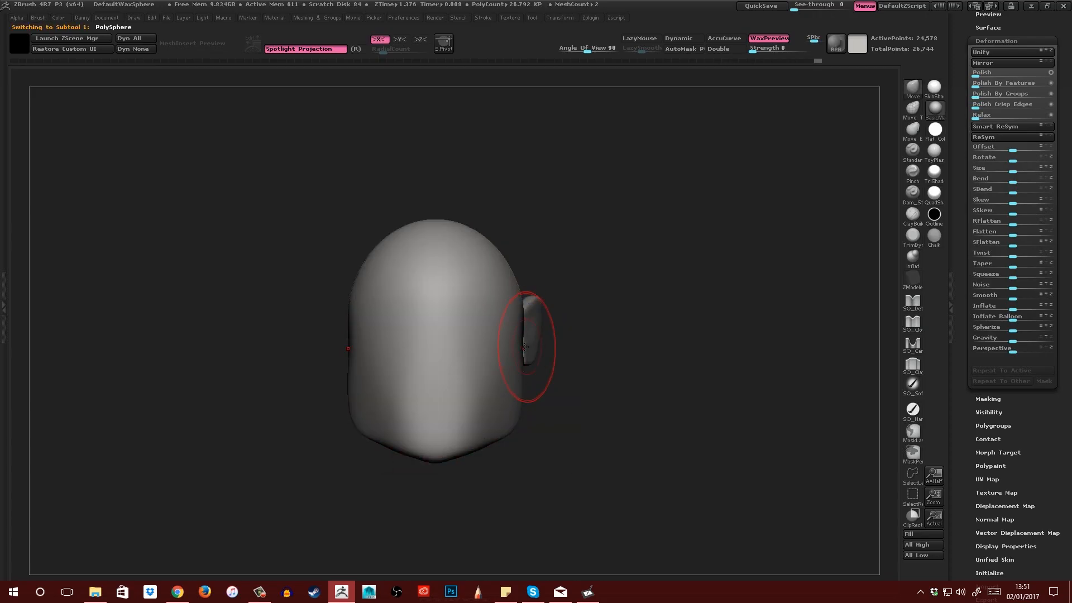
left_click_drag(525, 346, 530, 386)
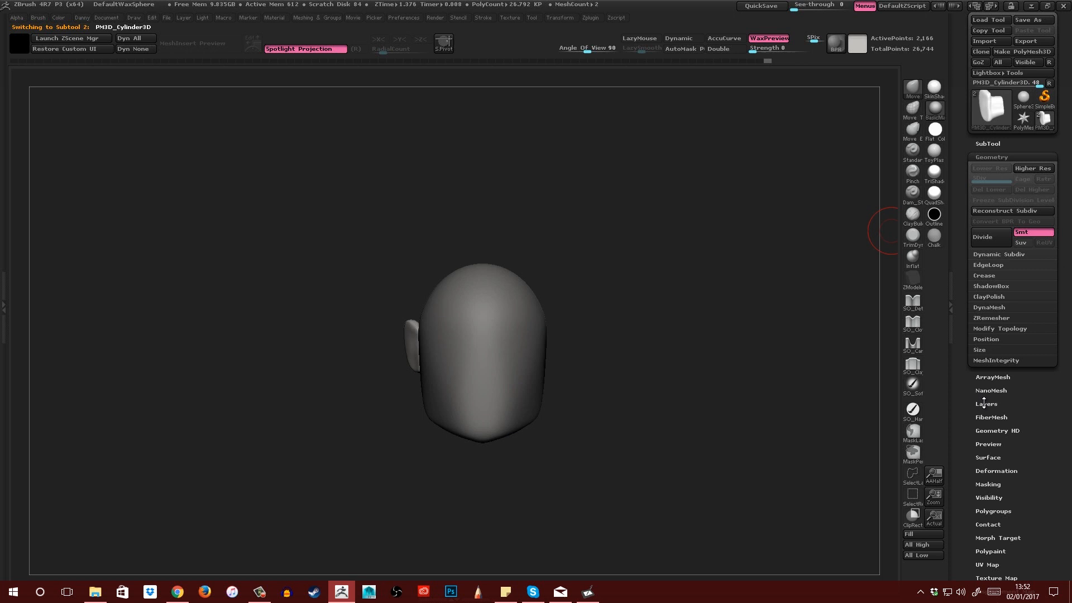
- Select the ear subtool and Mirror And Weld it to the opposite side of the head
left_click(1000, 328)
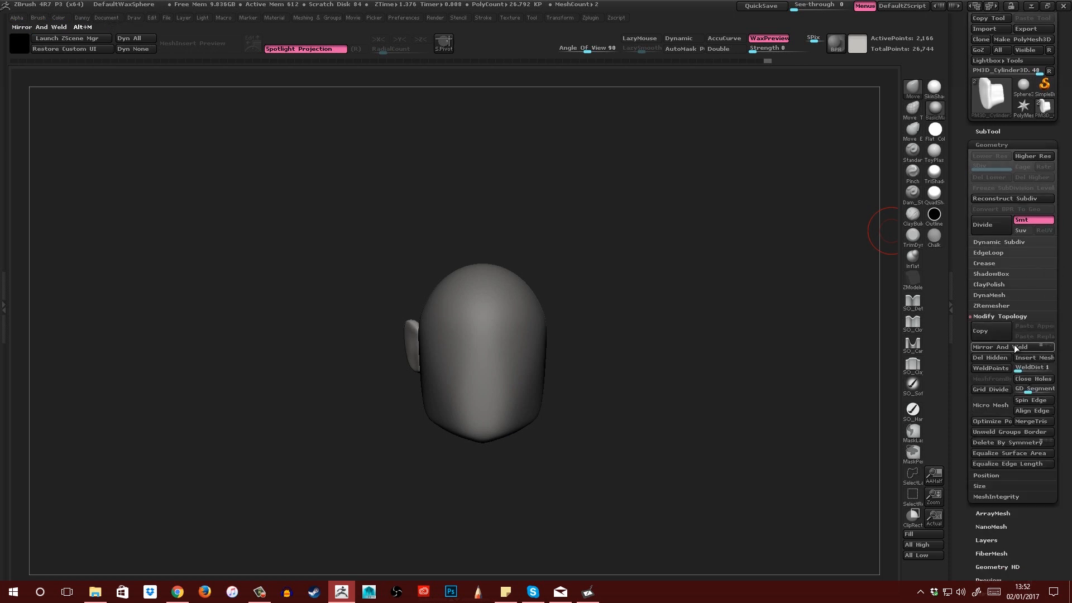
left_click(998, 347)
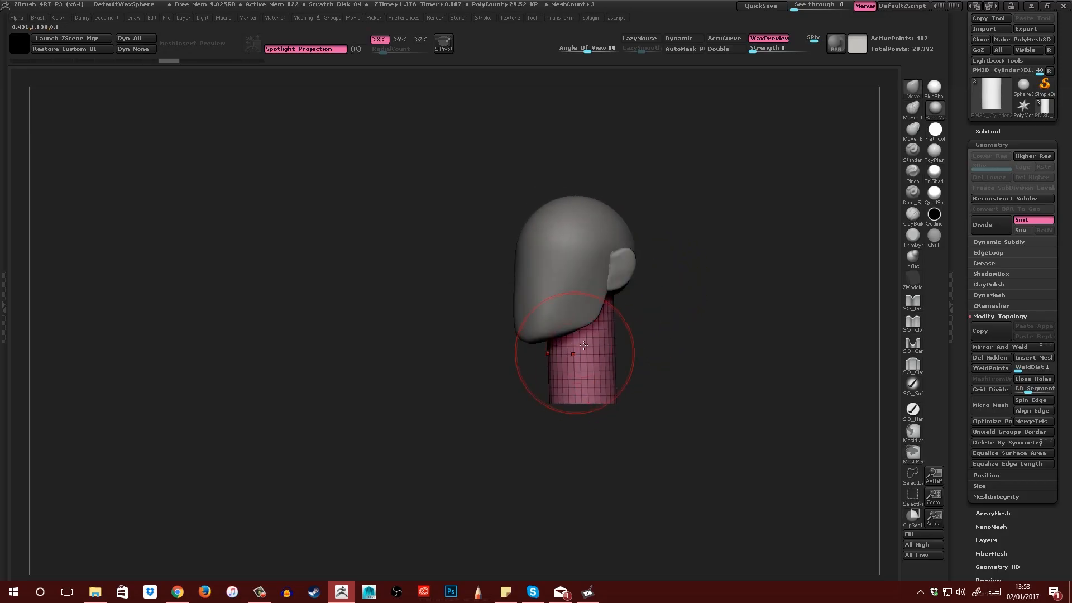
- Scale and position the neck cylinder under the head, then return to the head mesh
left_click_drag(583, 343, 622, 376)
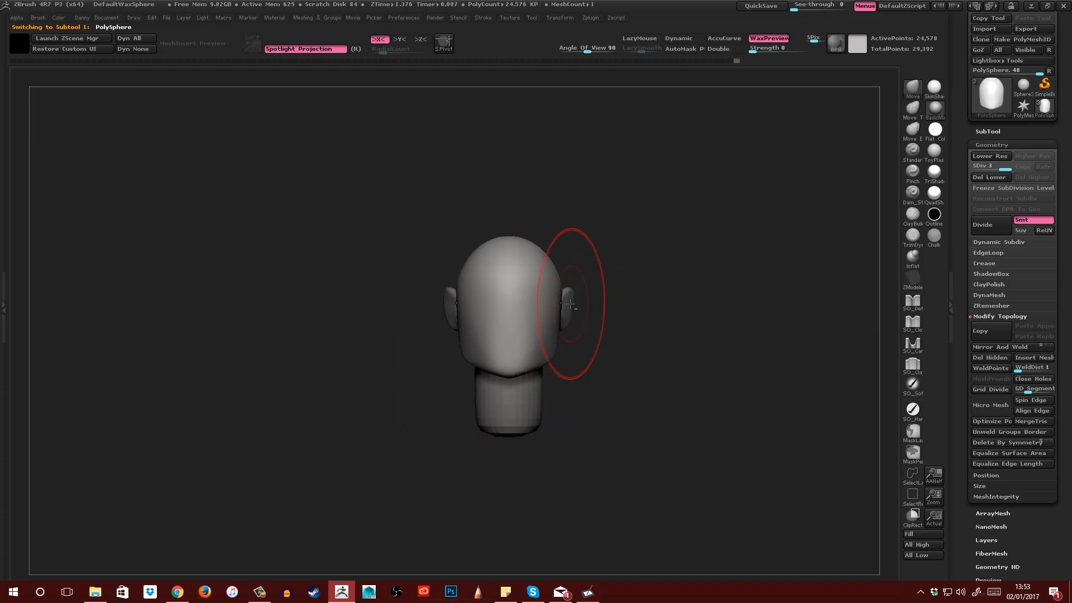
left_click_drag(570, 304, 525, 356)
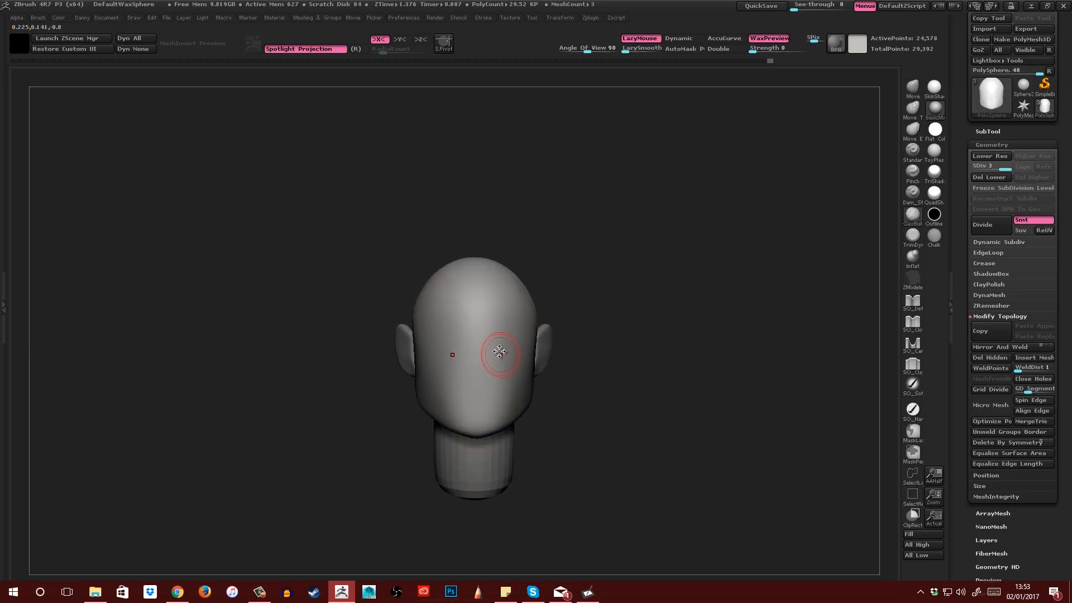
- Push two deep eye sockets into the face, defining the brow ridge and the cheek below
left_click_drag(499, 352, 489, 338)
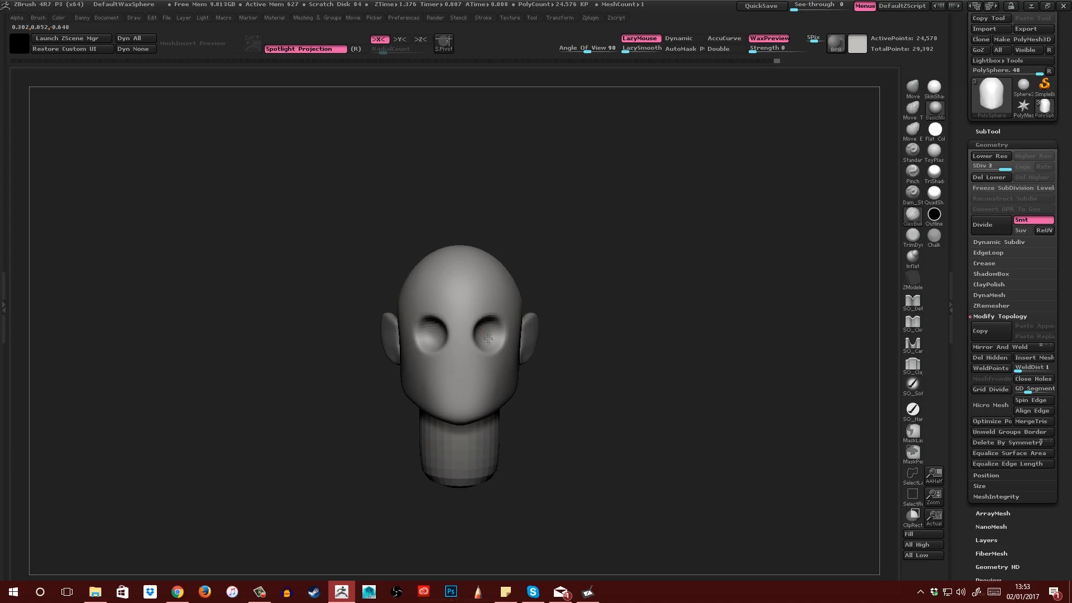
left_click_drag(479, 342, 492, 338)
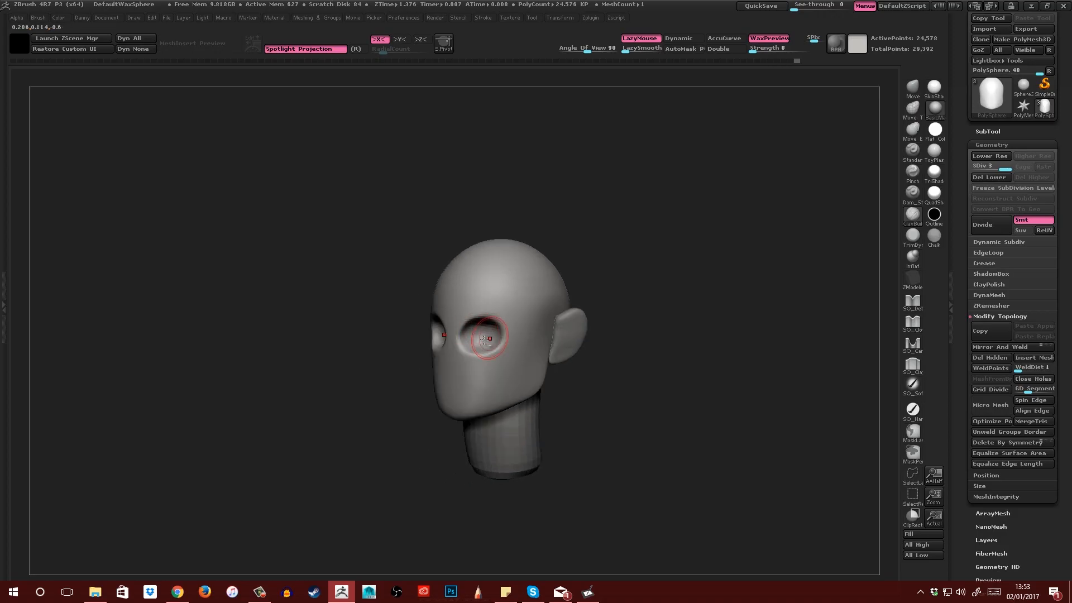
left_click_drag(489, 338, 479, 327)
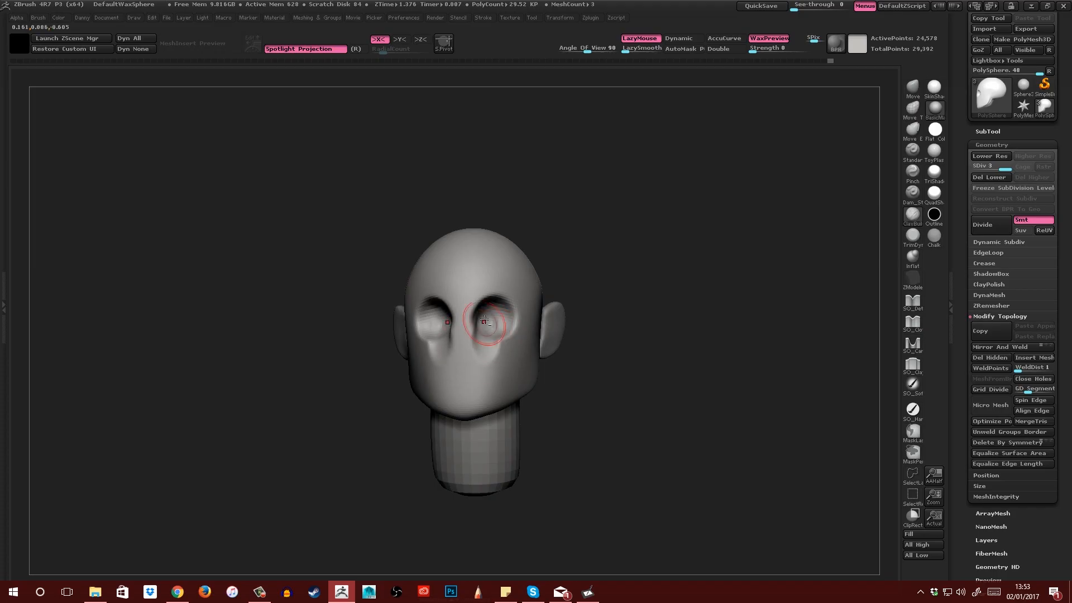
left_click_drag(486, 322, 476, 341)
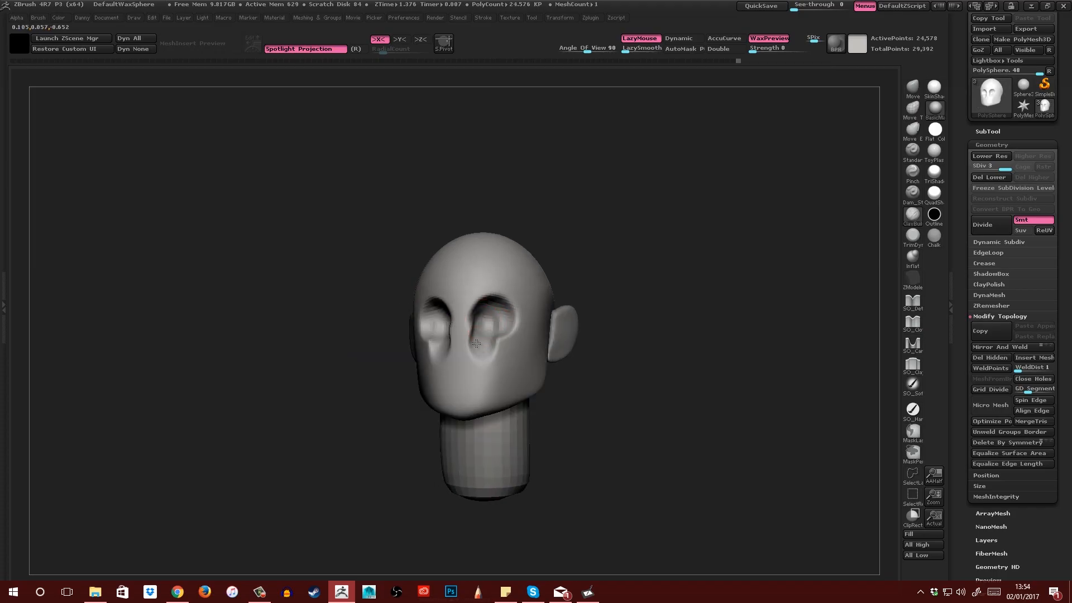
left_click_drag(476, 344, 508, 353)
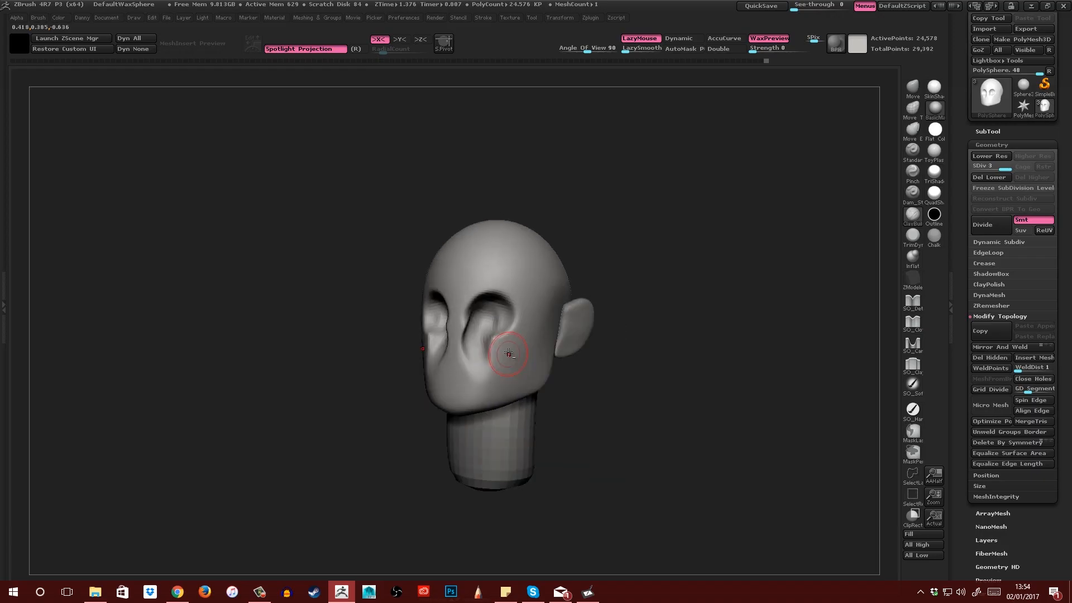
left_click_drag(507, 354, 482, 303)
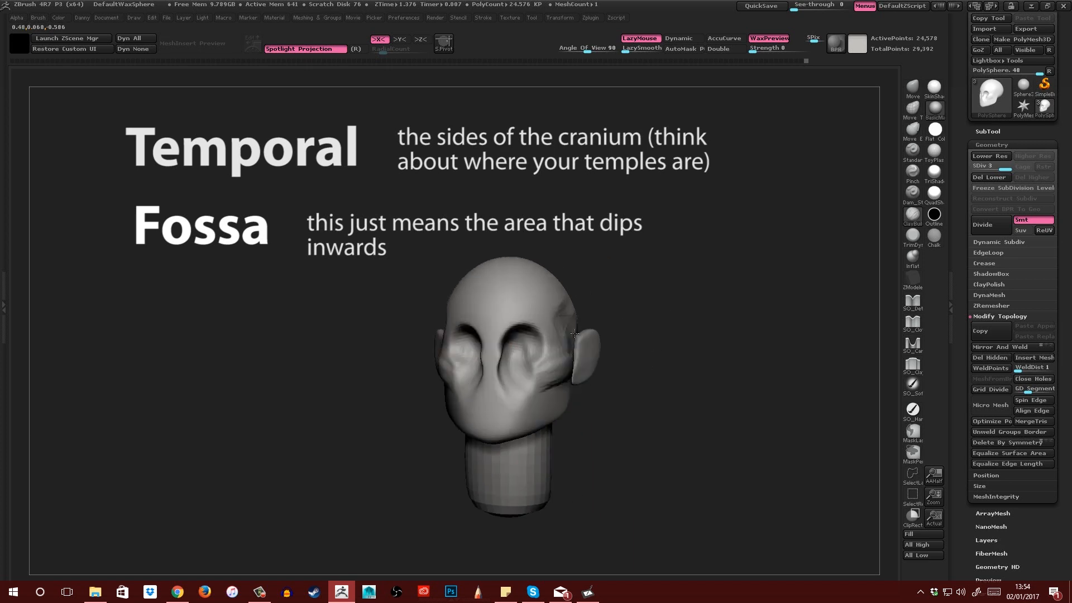
- Carve the temple dips on the sides of the skull beside the eyes
left_click_drag(535, 344, 535, 344)
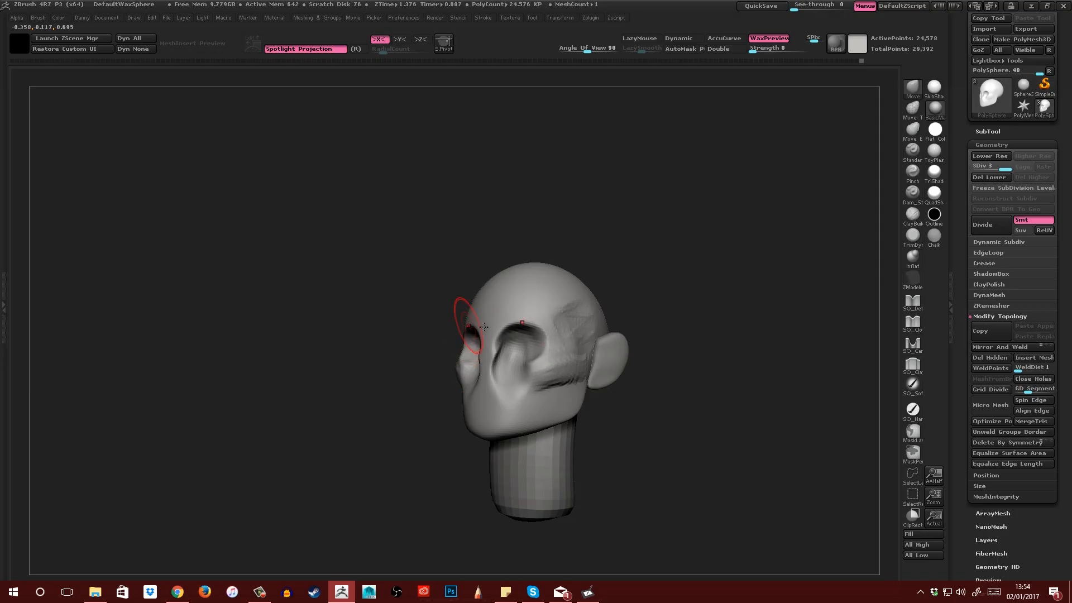
left_click_drag(483, 328, 534, 362)
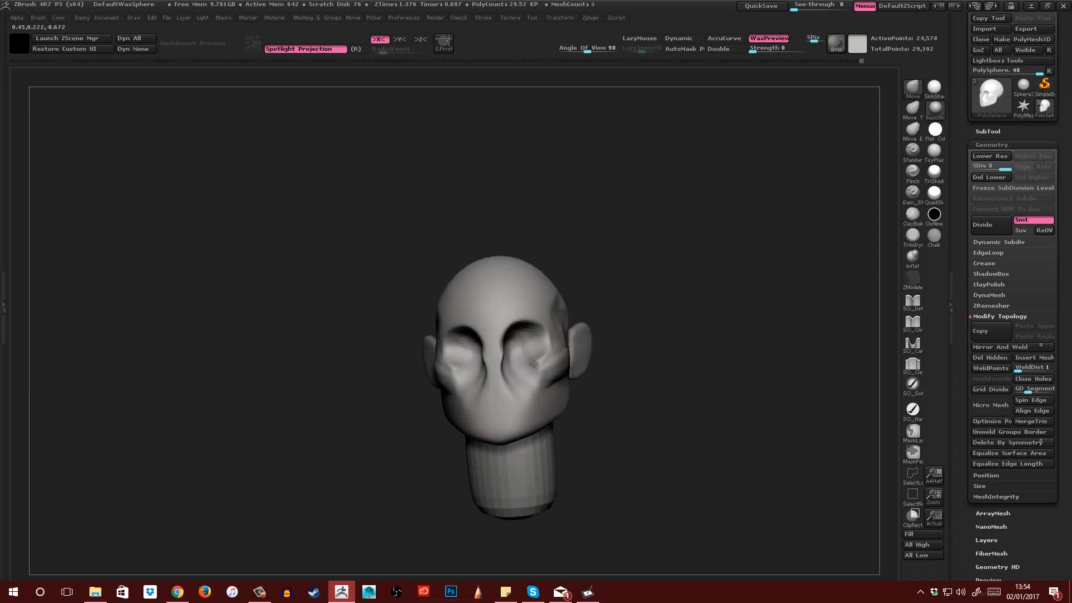
left_click_drag(535, 363, 529, 309)
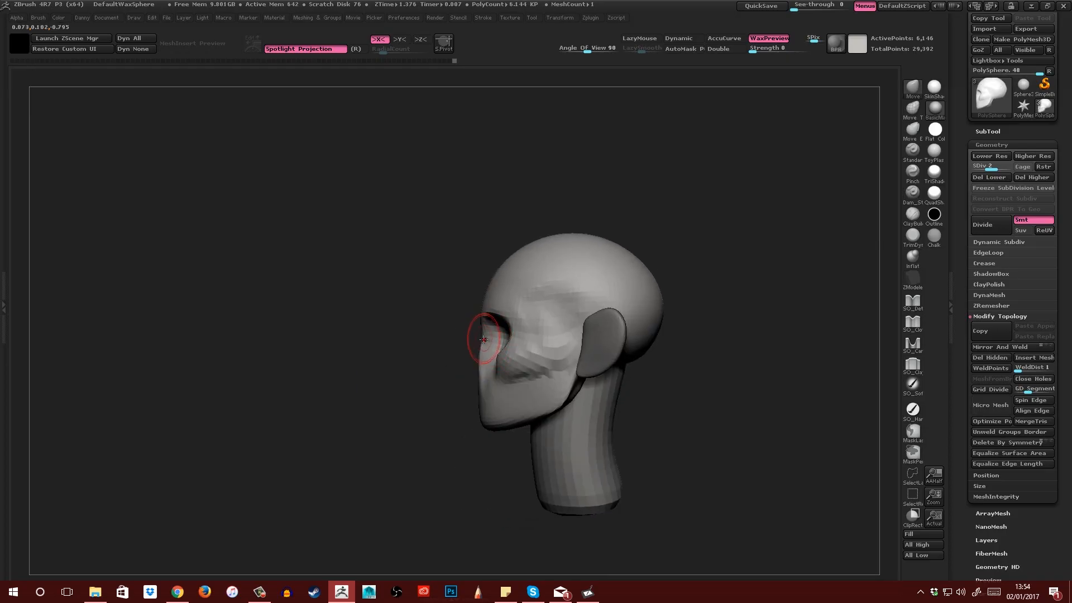
left_click_drag(483, 340, 537, 281)
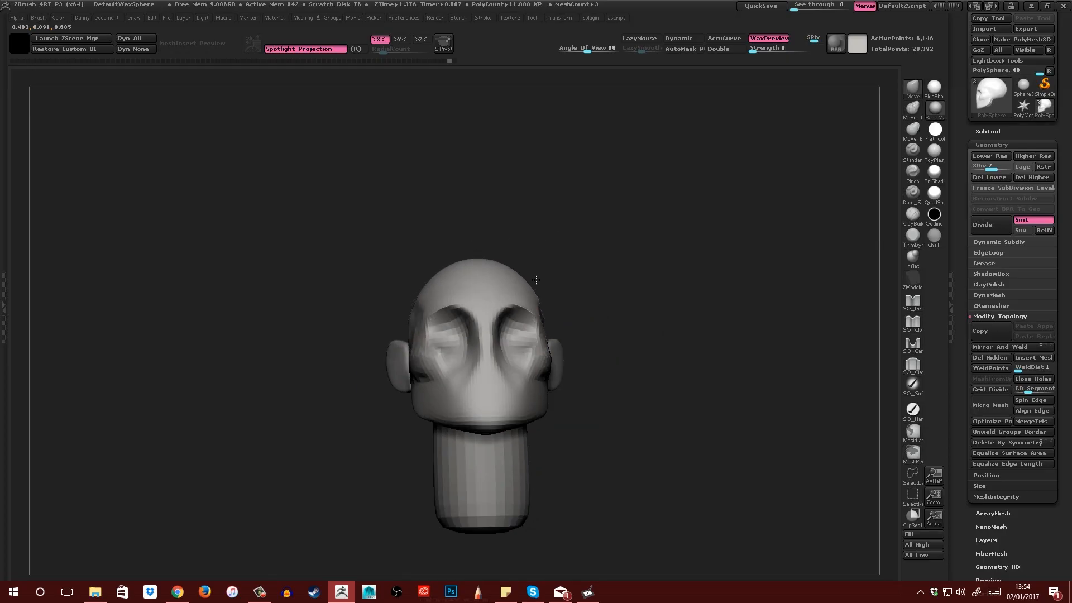
- Deepen and refine the eye sockets from front and three-quarter angles
left_click_drag(534, 281, 526, 342)
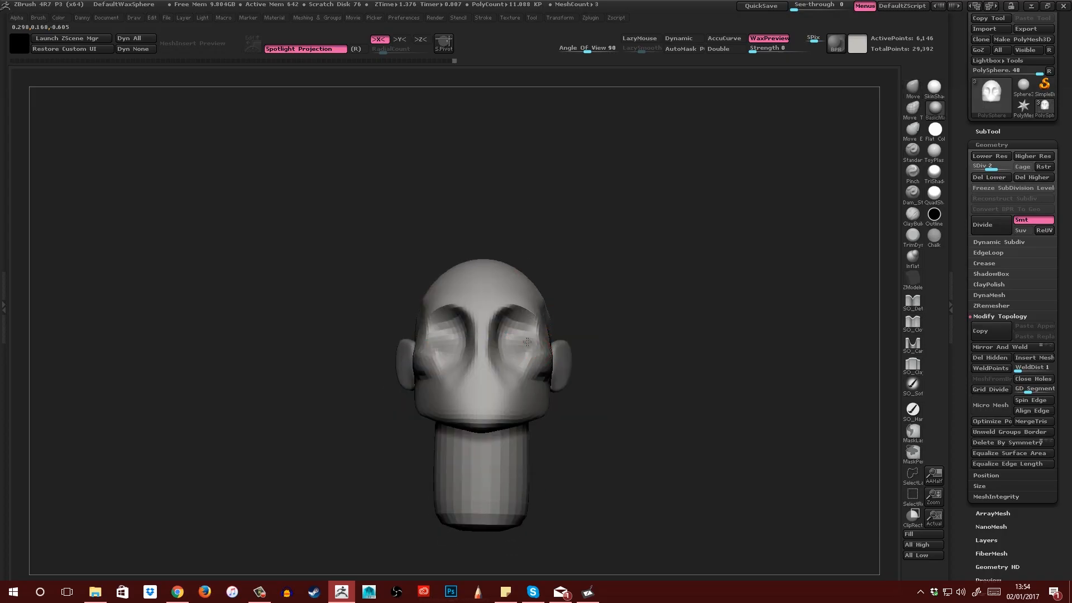
left_click_drag(526, 341, 503, 342)
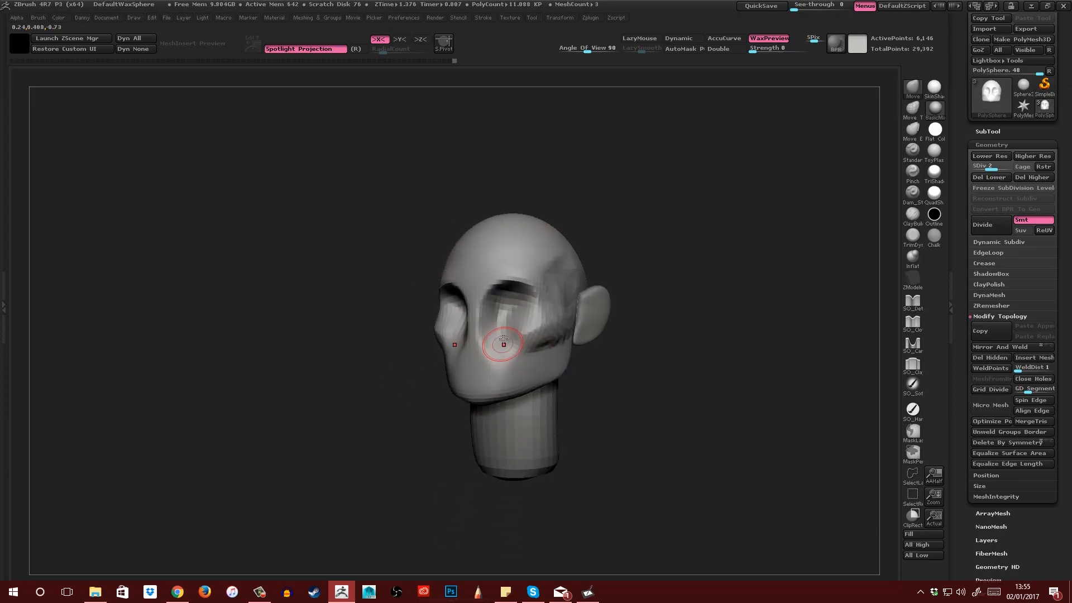
left_click_drag(502, 342, 477, 300)
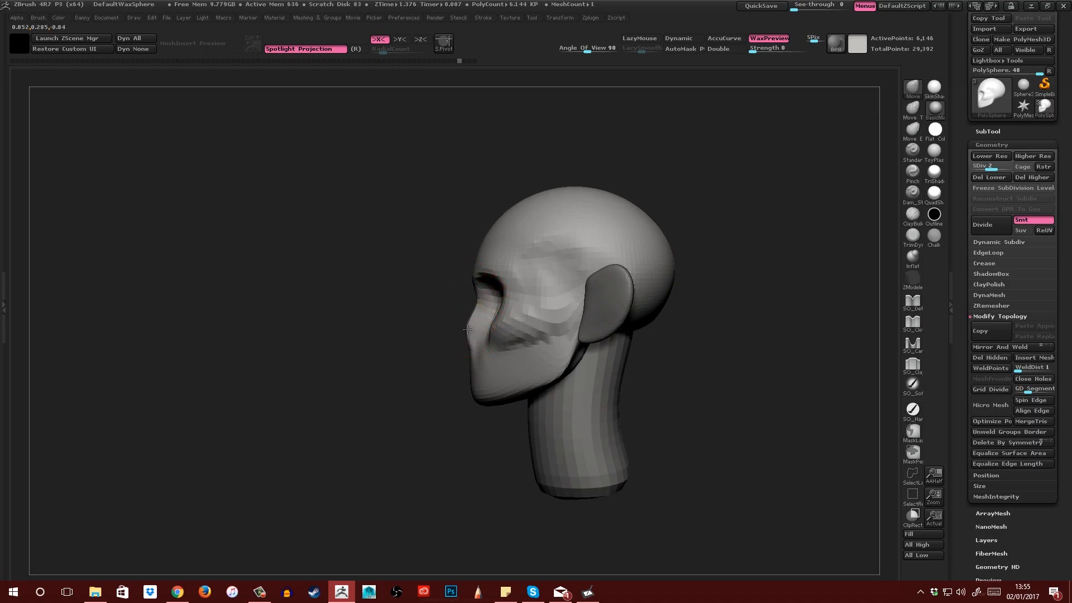
left_click_drag(468, 328, 468, 312)
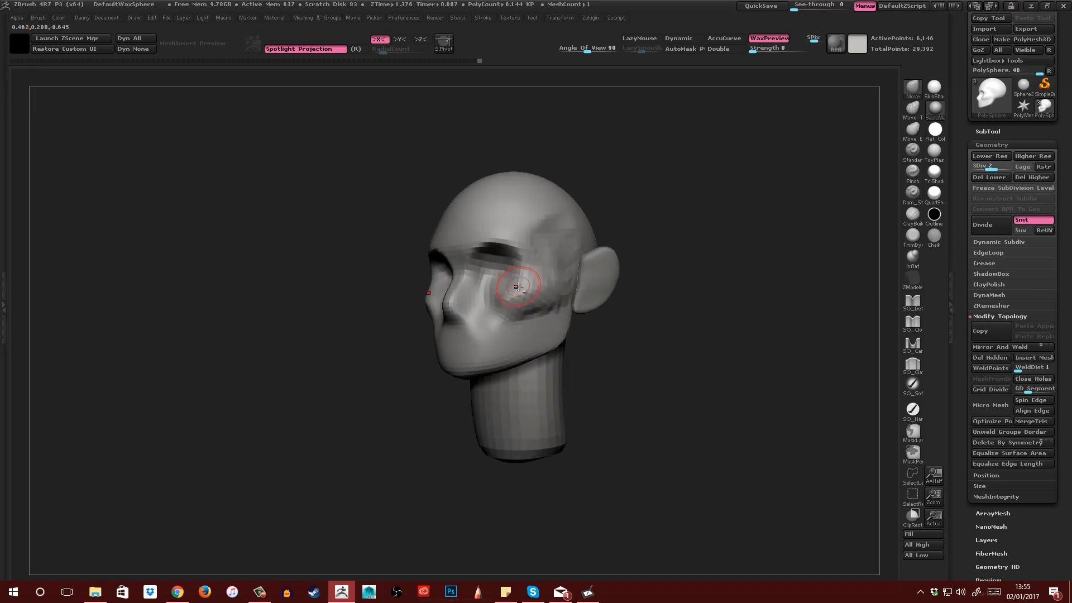
- Shape the jaw and cheek planes below the mouth and along the side of the face
left_click_drag(517, 287, 498, 294)
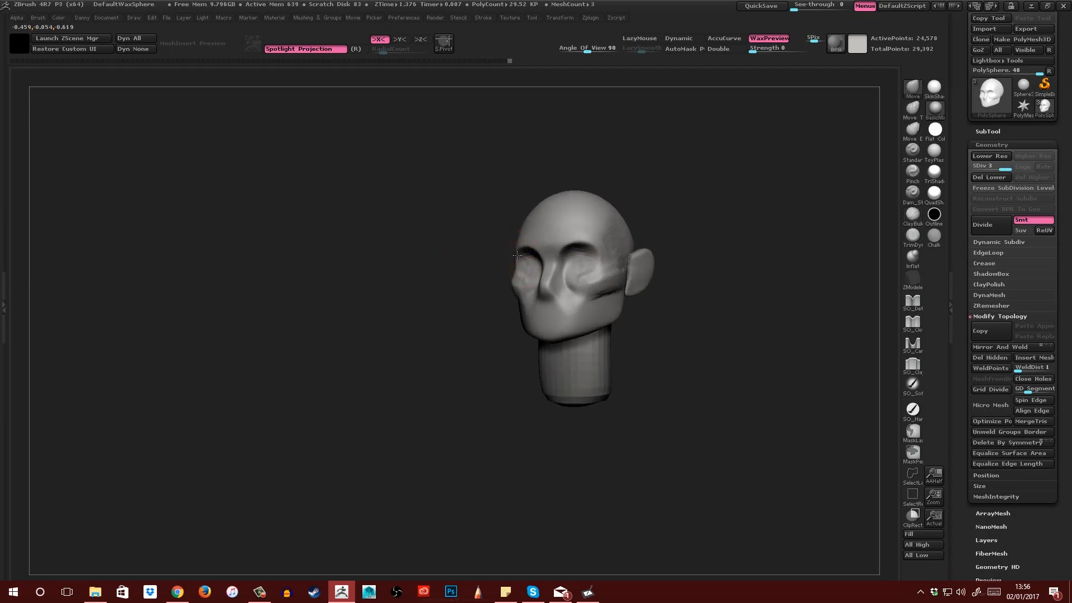
left_click_drag(516, 257, 534, 283)
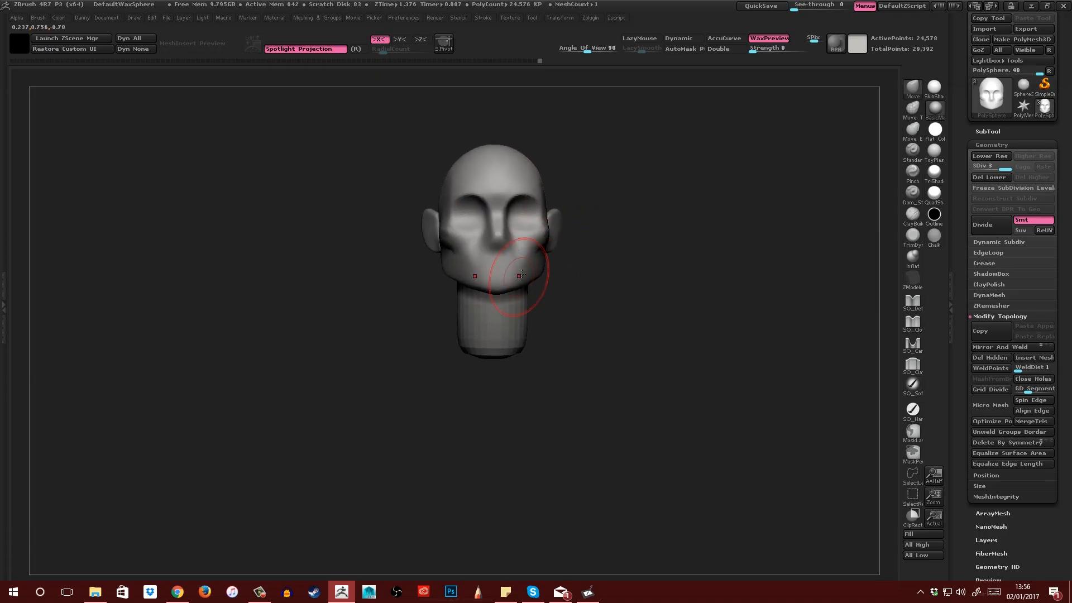
left_click_drag(493, 274, 584, 274)
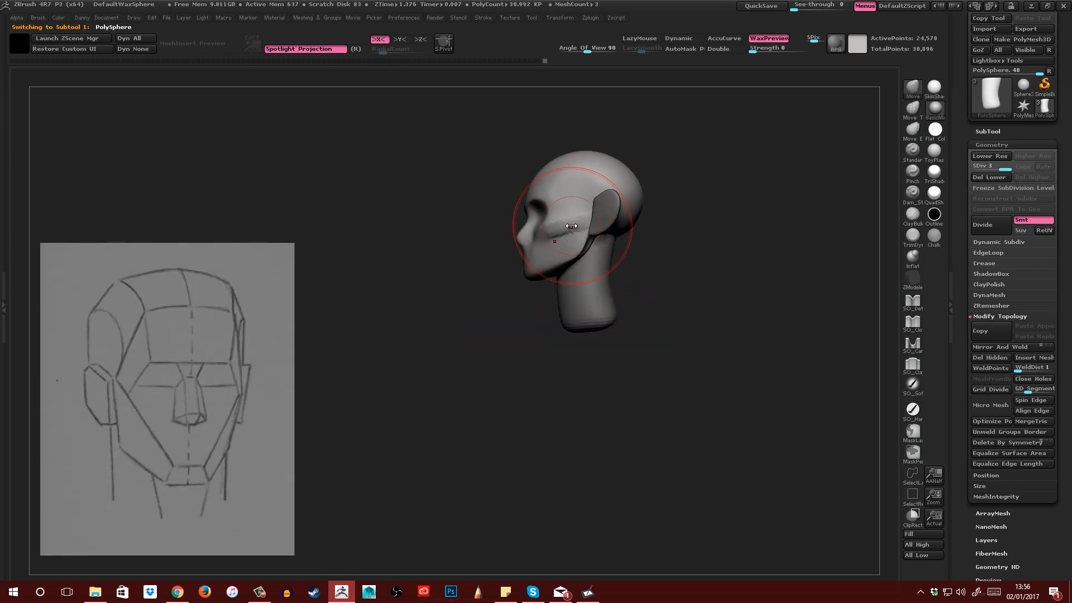
- Bring the head back to face forward, then make the neck cylinder the active mesh
left_click_drag(571, 225, 516, 272)
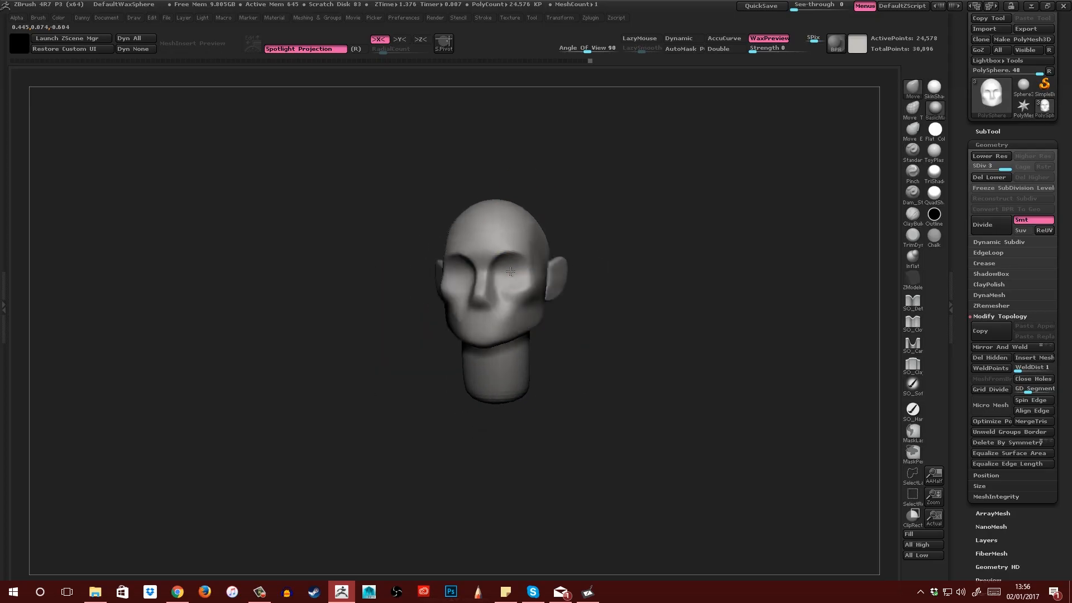
left_click_drag(509, 273, 494, 303)
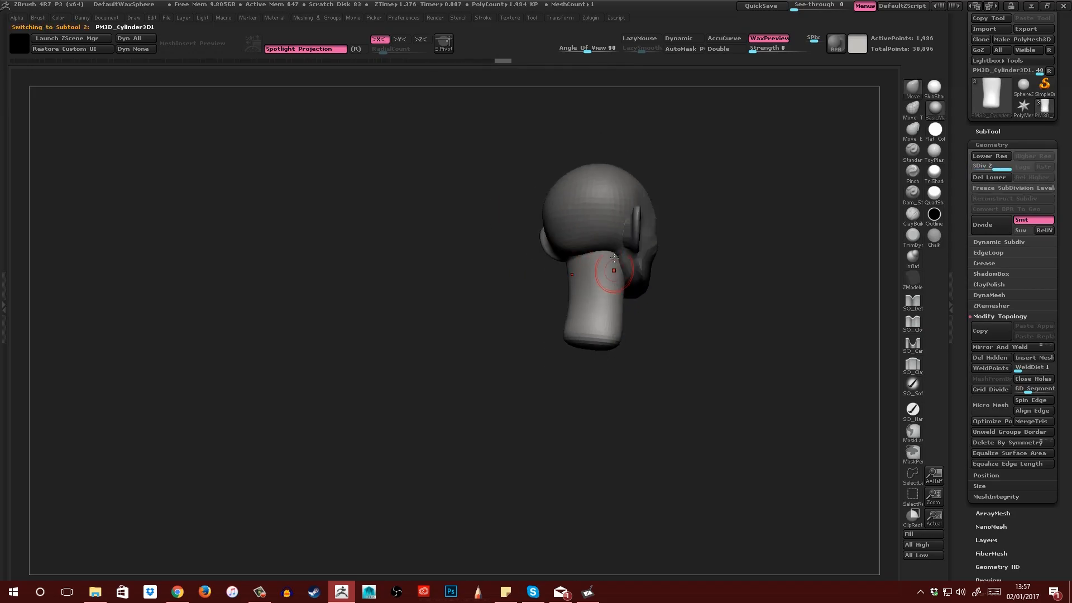
- Flatten the back of the skull above the neck, then touch up the eye sockets from the front
left_click_drag(608, 274, 596, 280)
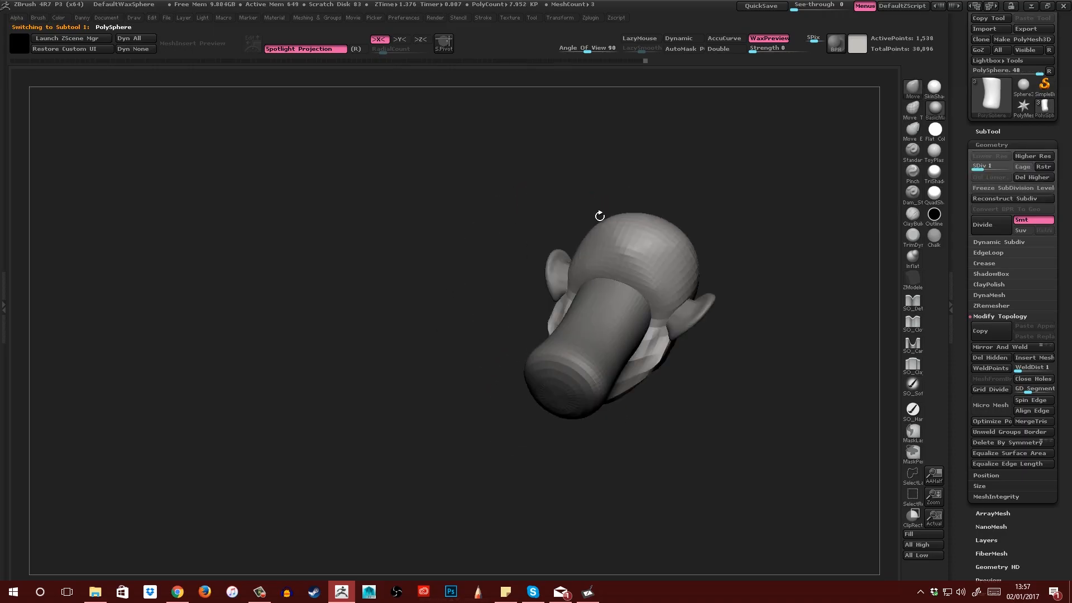
left_click_drag(600, 215, 592, 355)
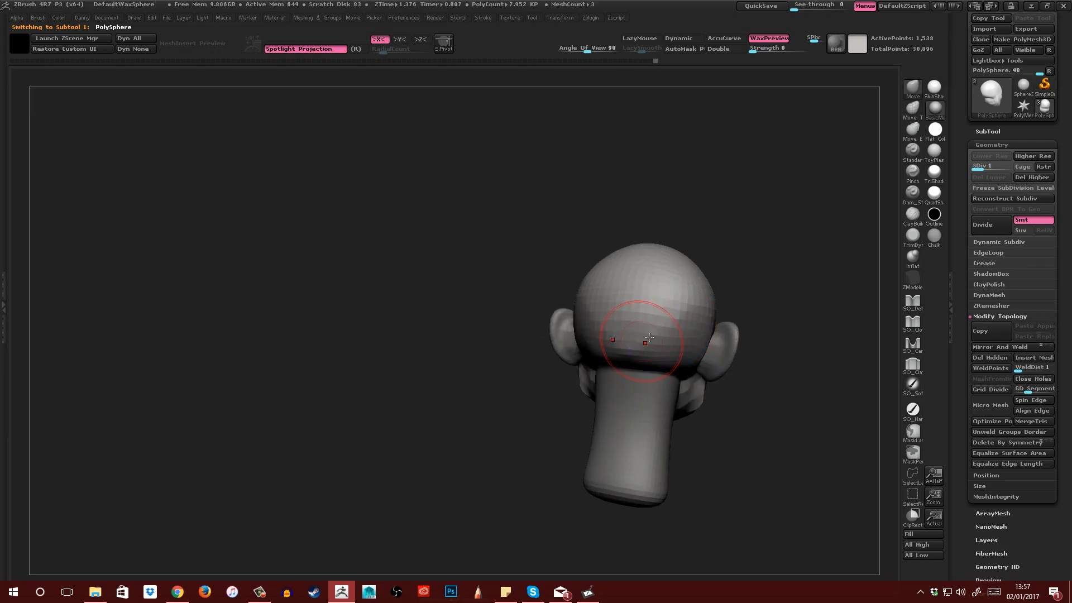
left_click_drag(644, 338, 663, 360)
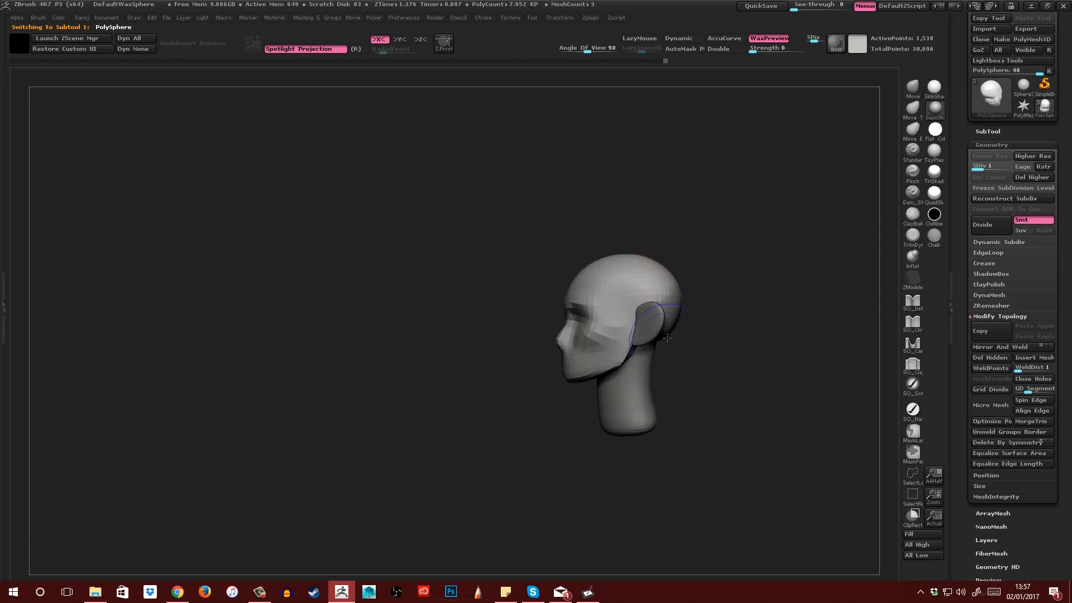
left_click_drag(650, 328, 540, 328)
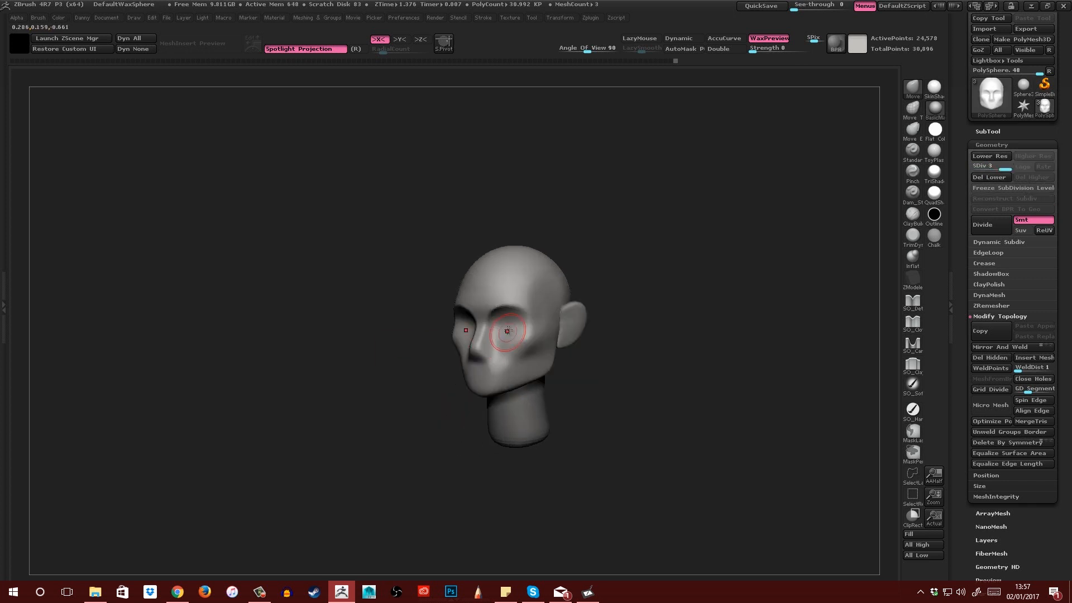
left_click_drag(508, 331, 510, 312)
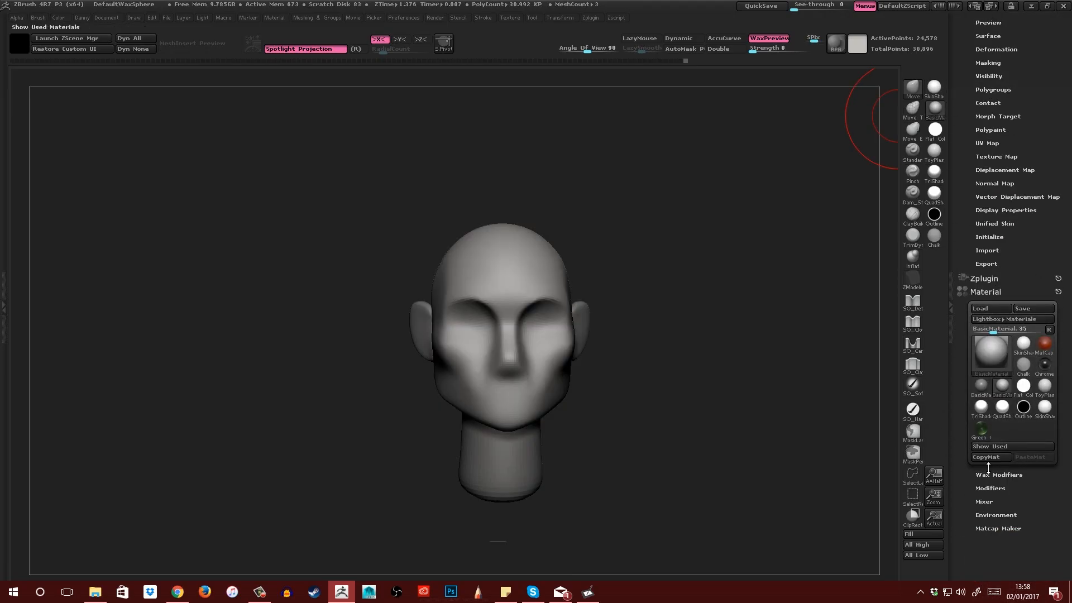
- Raise the wax material's Ambient in Modifiers so the head reads brighter, checking it from several angles
left_click(998, 474)
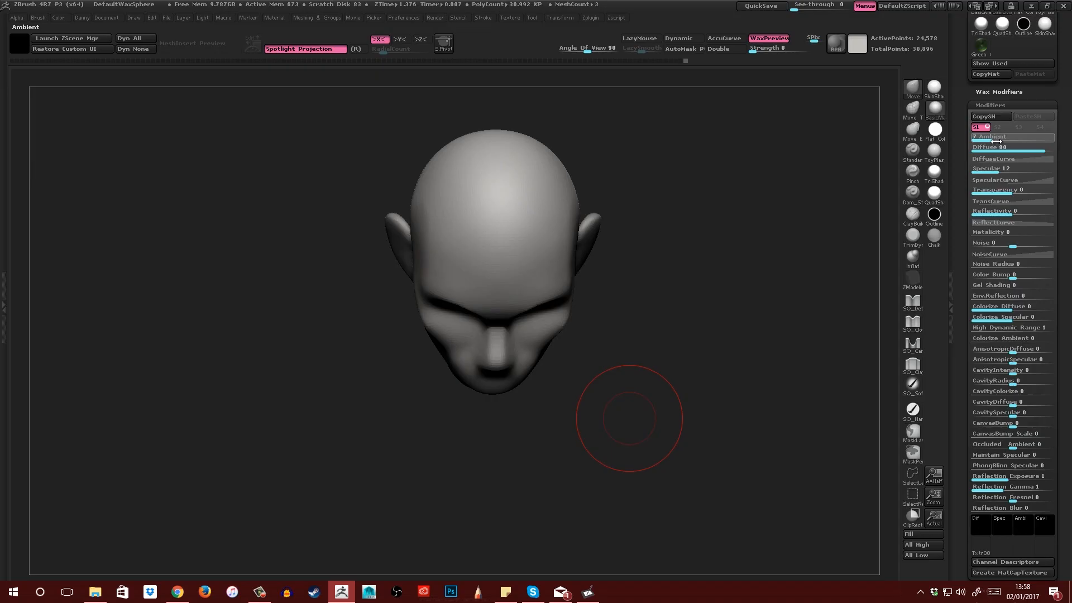
left_click(933, 89)
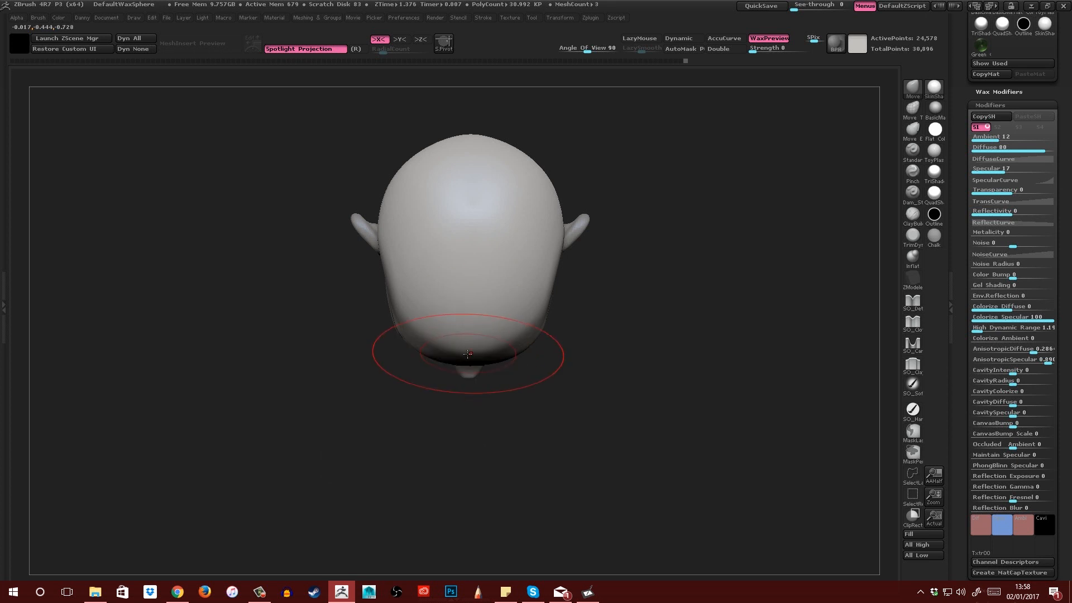
left_click_drag(468, 355, 668, 313)
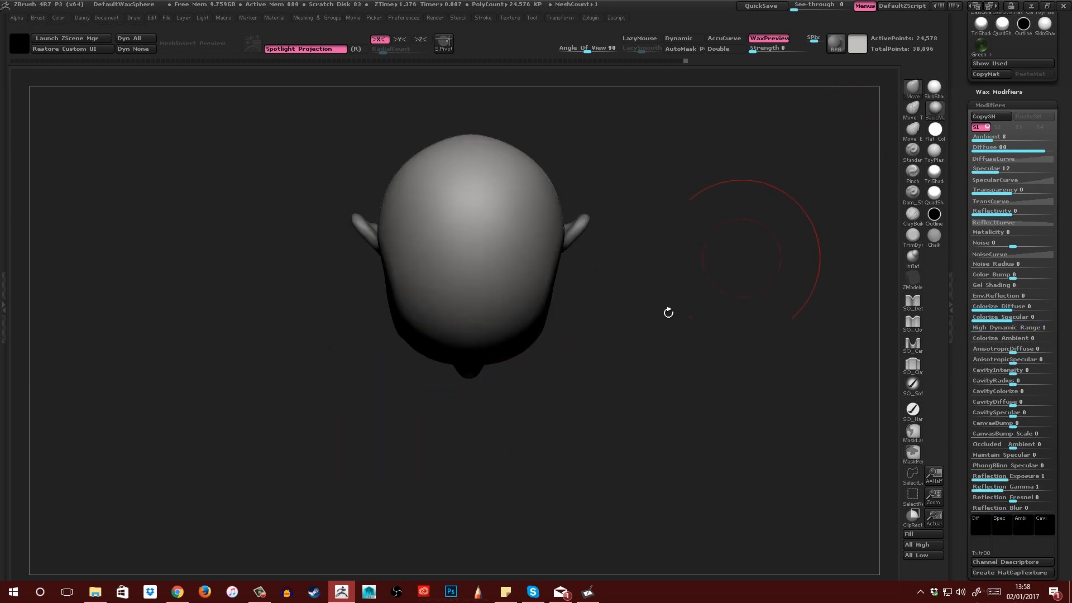
left_click_drag(668, 313, 500, 378)
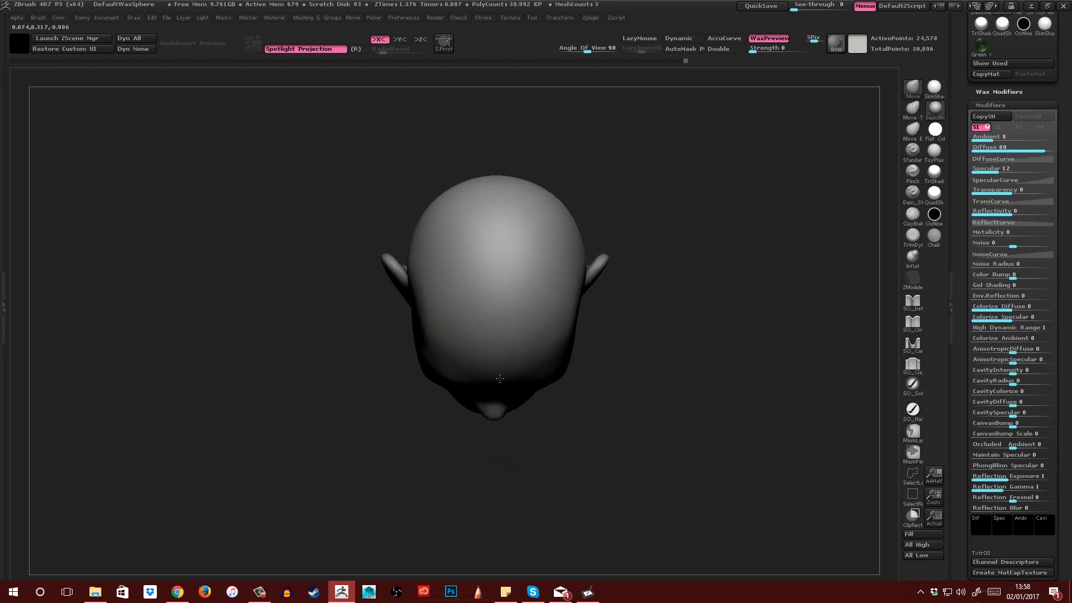
left_click_drag(499, 379, 580, 379)
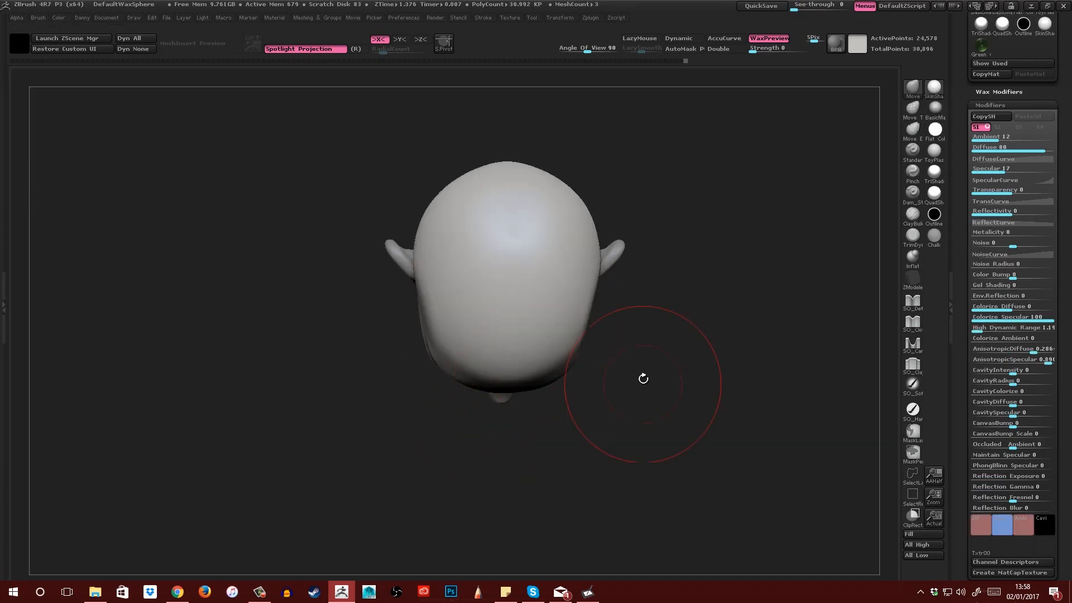
left_click_drag(643, 378, 511, 341)
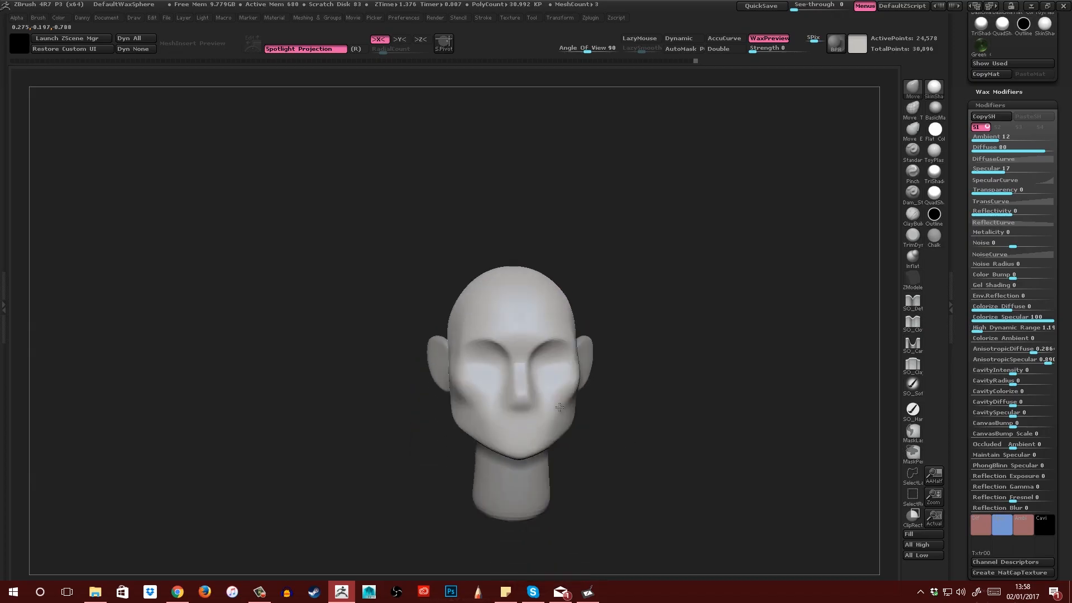
left_click_drag(560, 406, 535, 334)
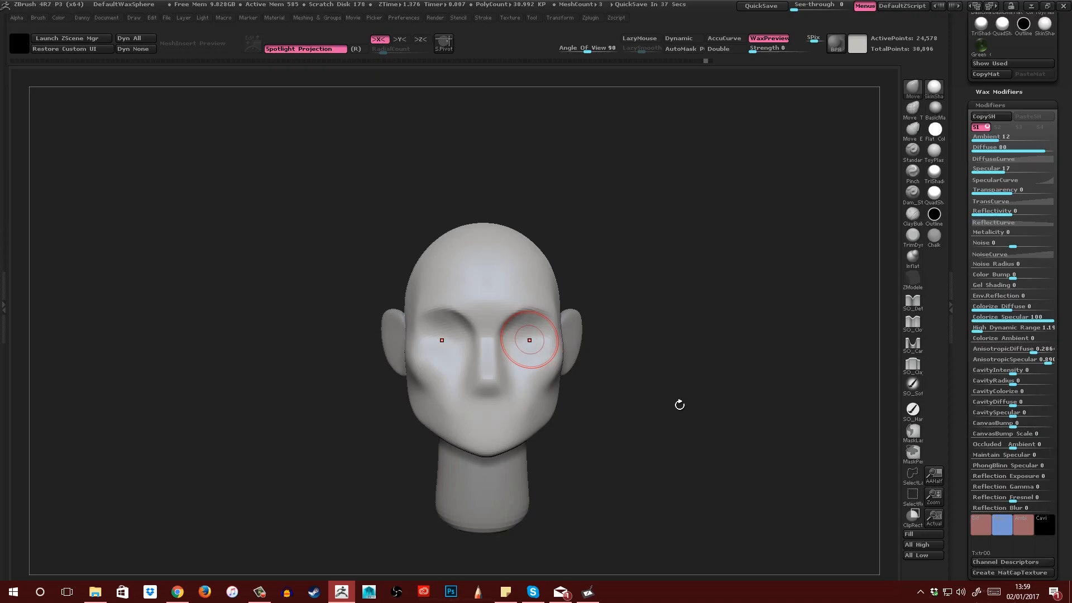
- Deepen the eye sockets beside the nose bridge and smooth the cheek beneath the eye
left_click_drag(530, 340, 572, 380)
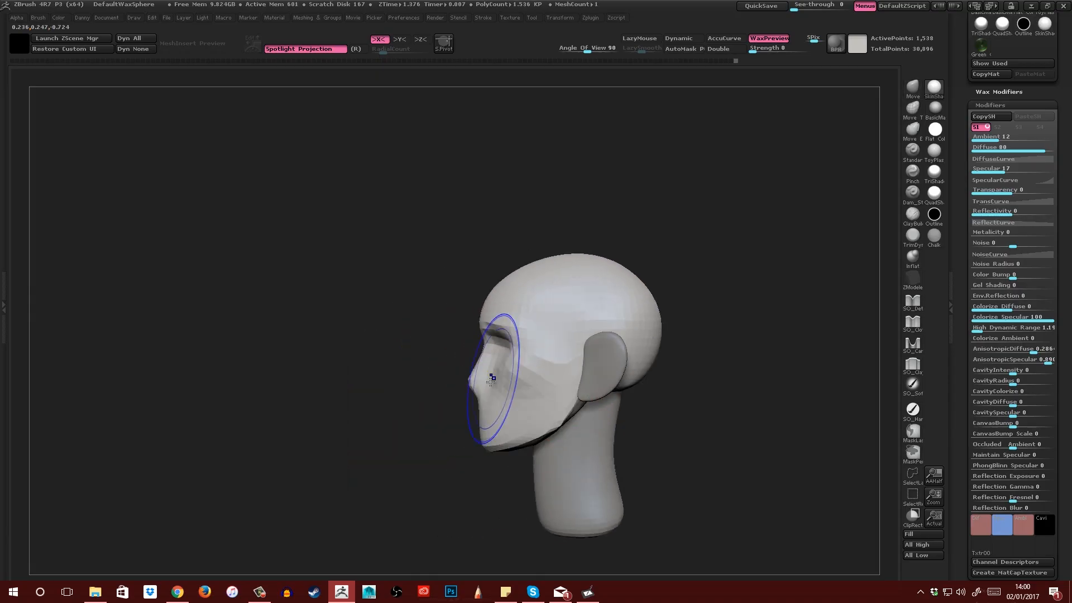
left_click_drag(492, 378, 516, 367)
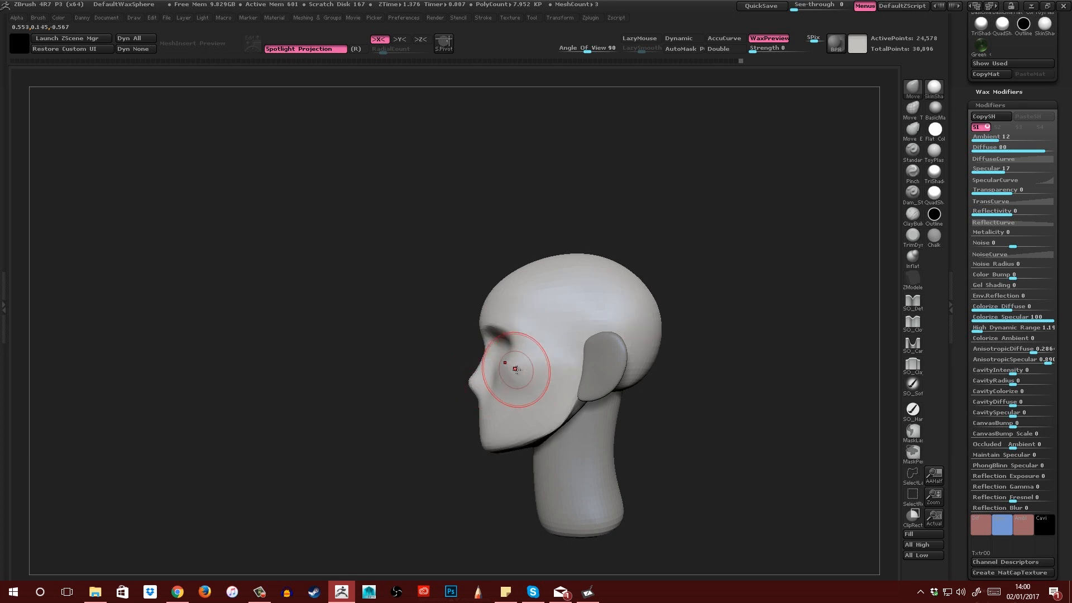
left_click_drag(516, 369, 505, 361)
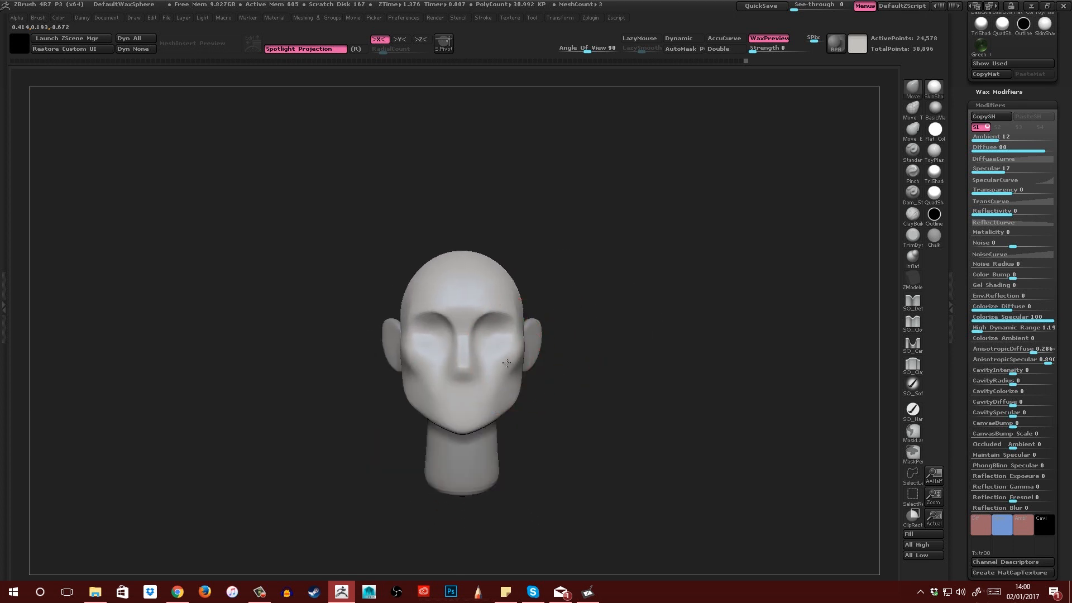
left_click_drag(506, 361, 512, 339)
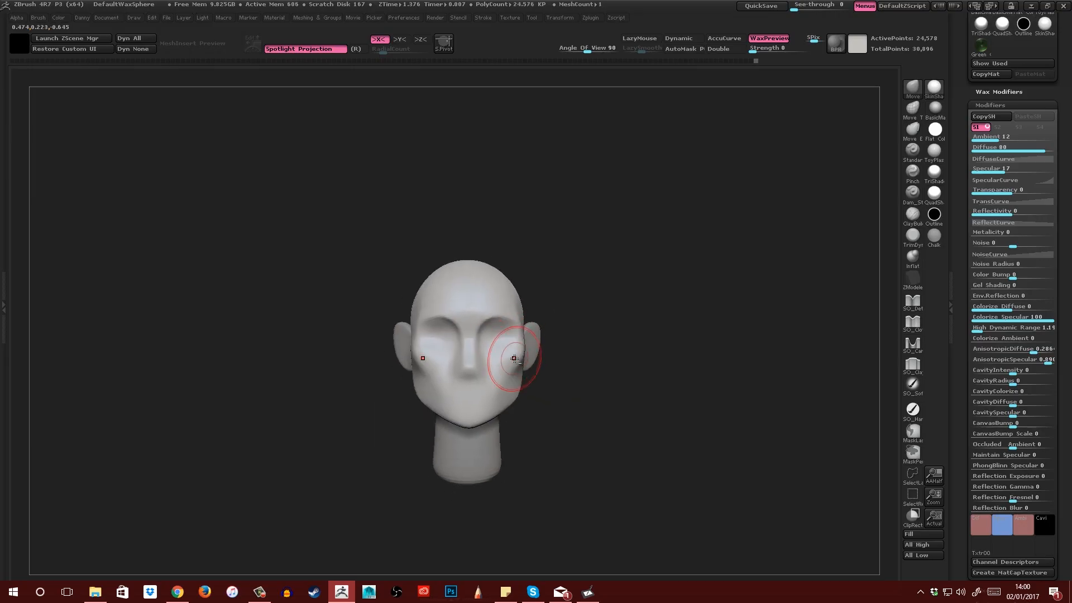
left_click_drag(513, 356, 521, 364)
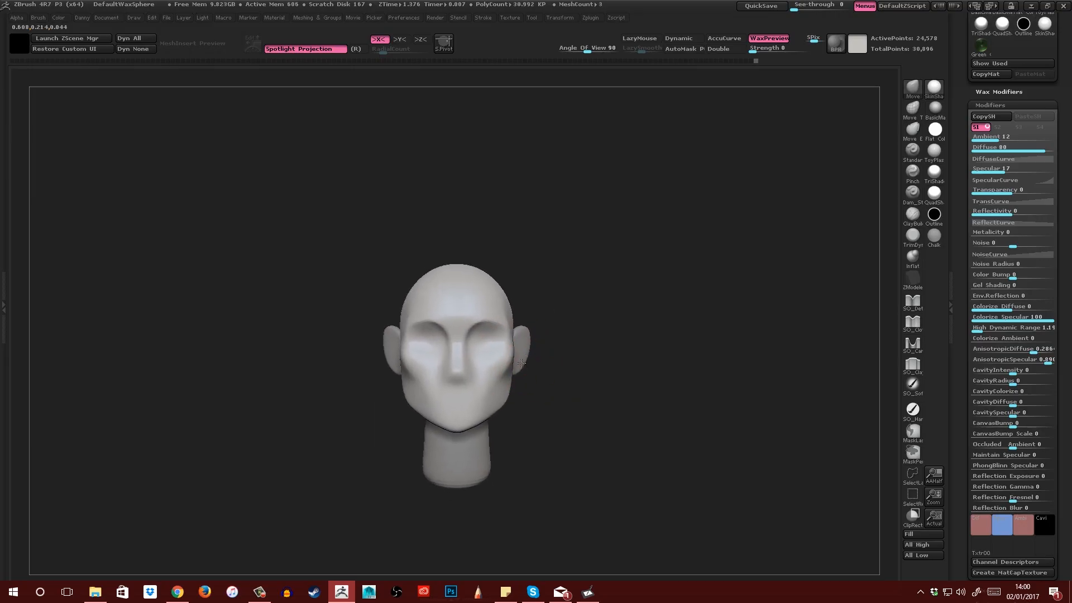